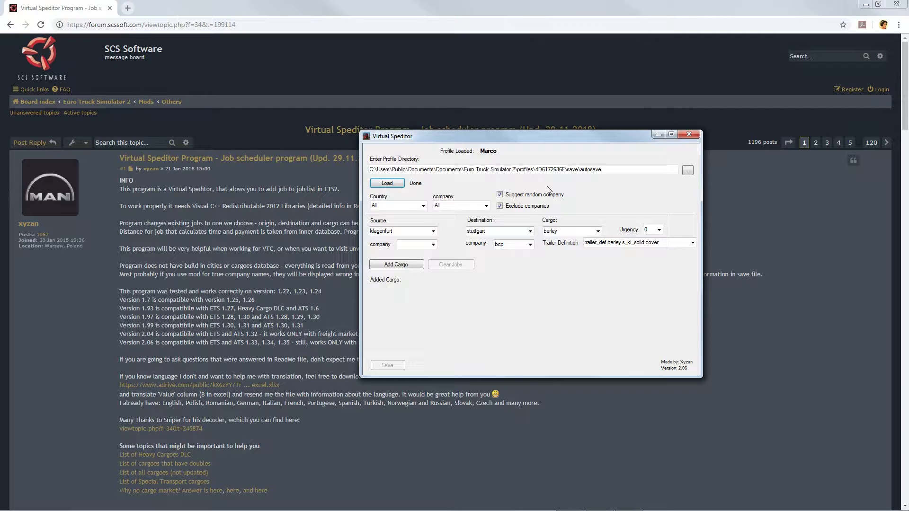
{"action": "mouse_move", "coordinate": [689, 134]}
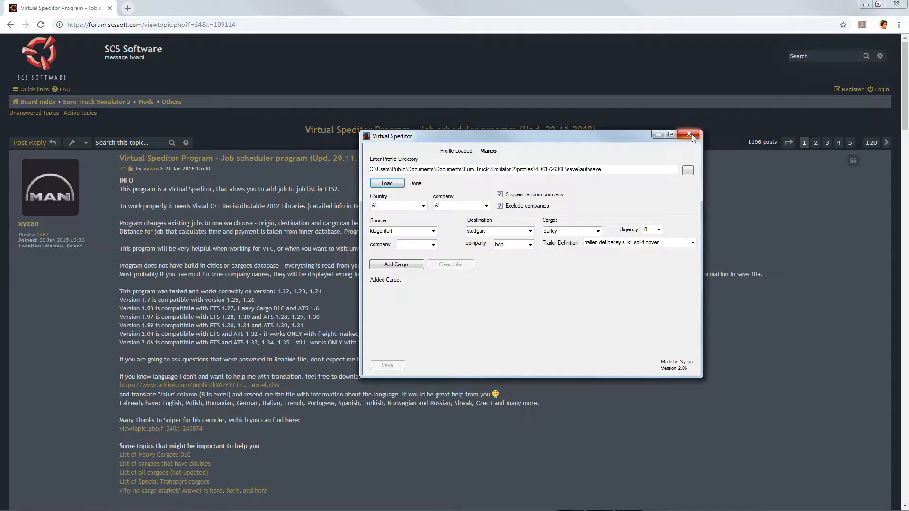
- Close the Virtual Speditor window, leaving the SCS forum thread visible
{"action": "left_click", "coordinate": [689, 134]}
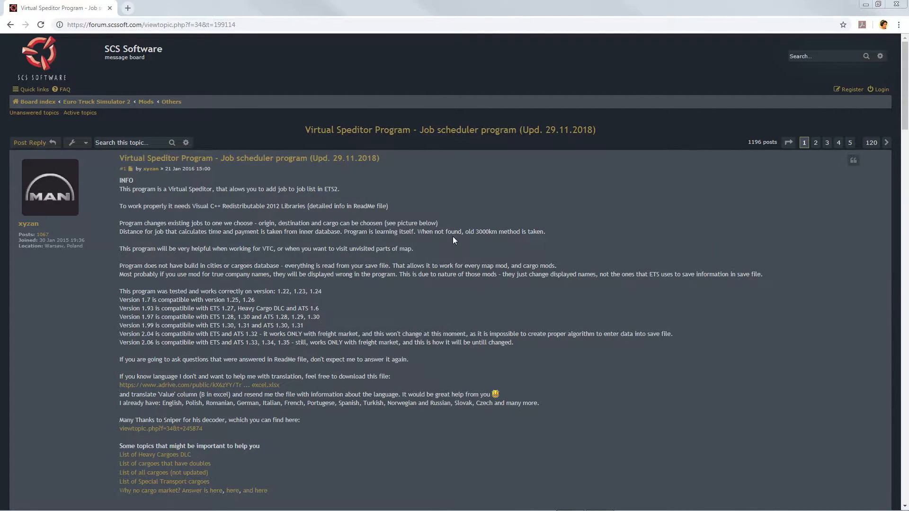
{"action": "mouse_move", "coordinate": [180, 39]}
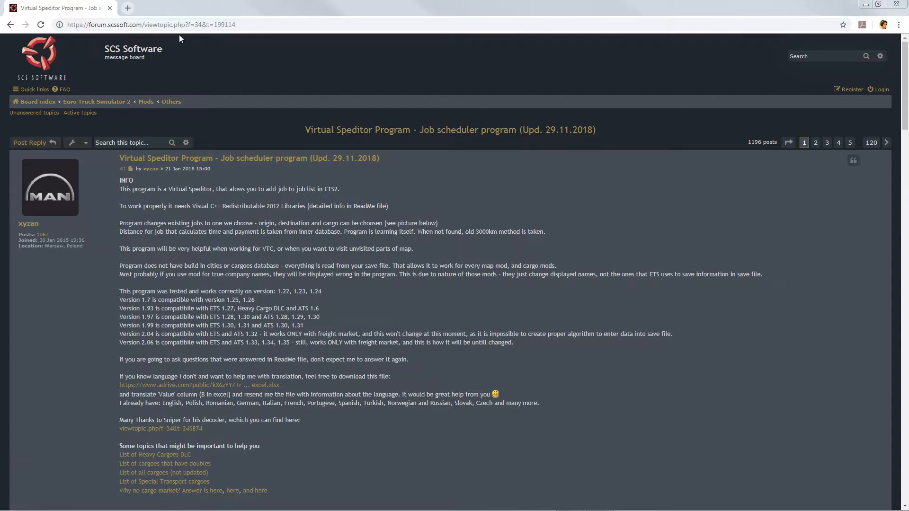
{"action": "mouse_move", "coordinate": [235, 277]}
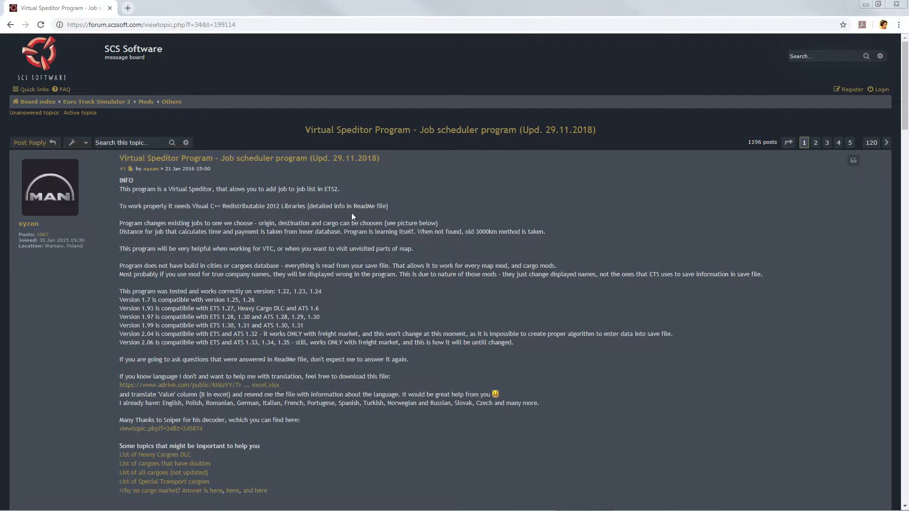
{"action": "mouse_move", "coordinate": [217, 205]}
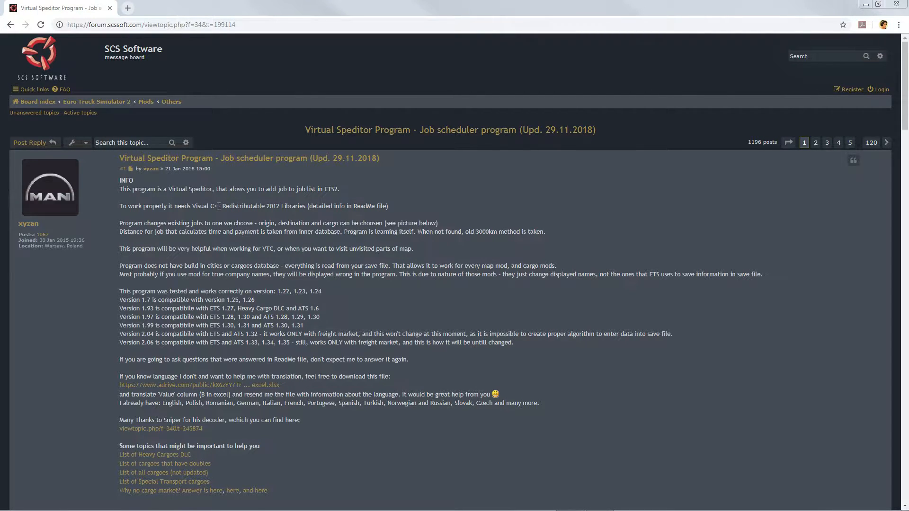
- Scroll the forum post down to the DOWNLOAD section listing versions 1.5 to 2.06
{"action": "scroll", "scroll_direction": "down", "scroll_amount": 3}
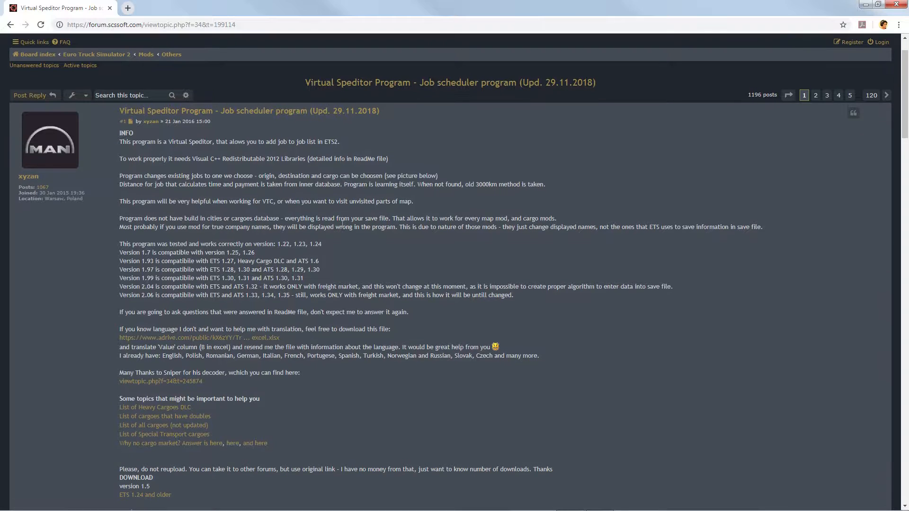
{"action": "scroll", "scroll_direction": "down", "scroll_amount": 3}
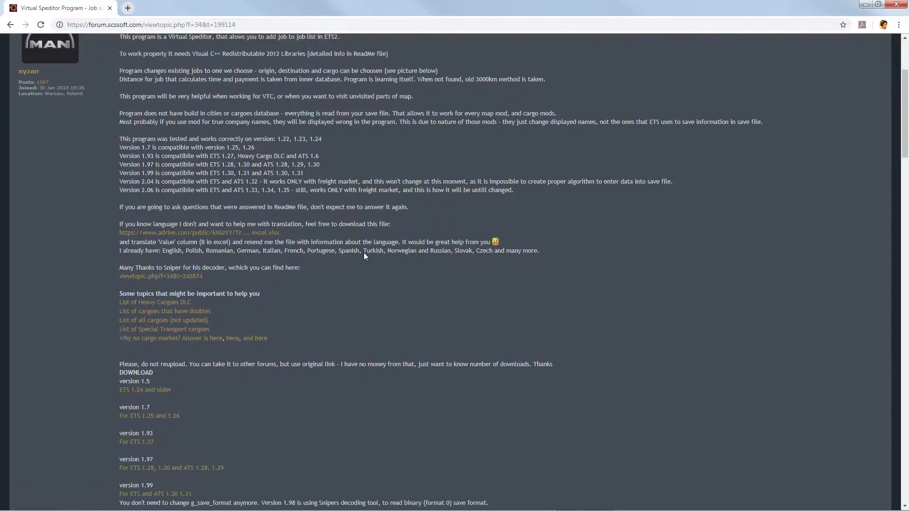
{"action": "scroll", "scroll_direction": "down", "scroll_amount": 3}
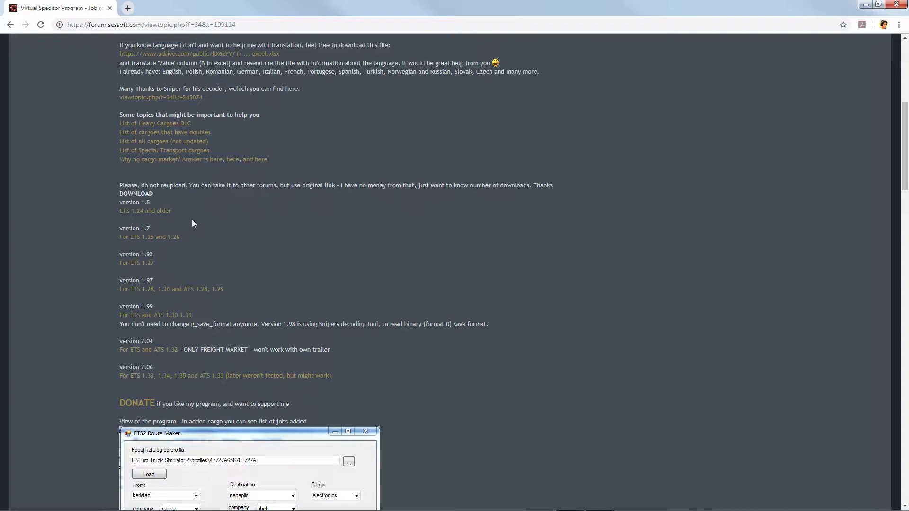
{"action": "mouse_move", "coordinate": [307, 445]}
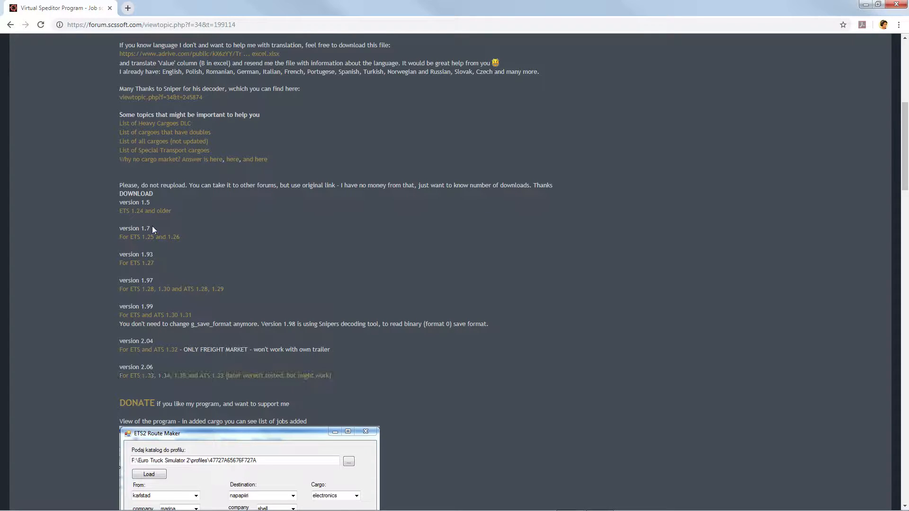
{"action": "mouse_move", "coordinate": [150, 215]}
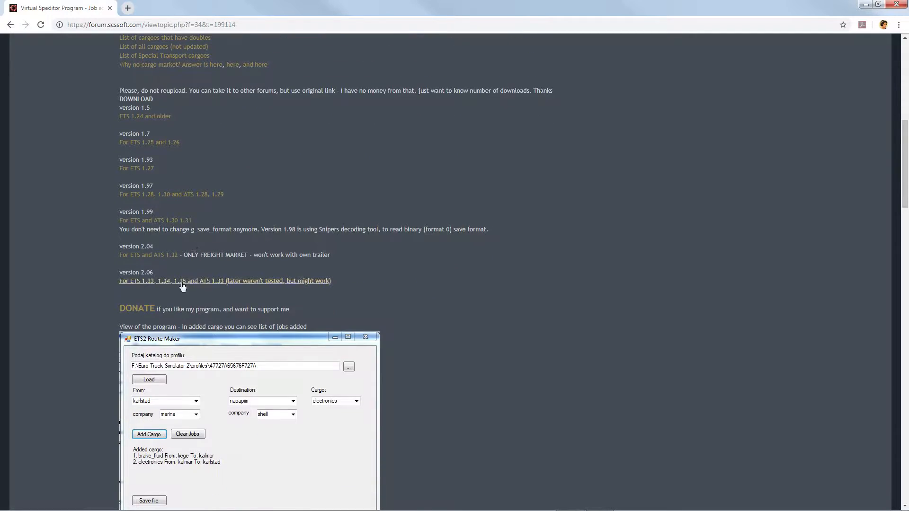
{"action": "mouse_move", "coordinate": [203, 286]}
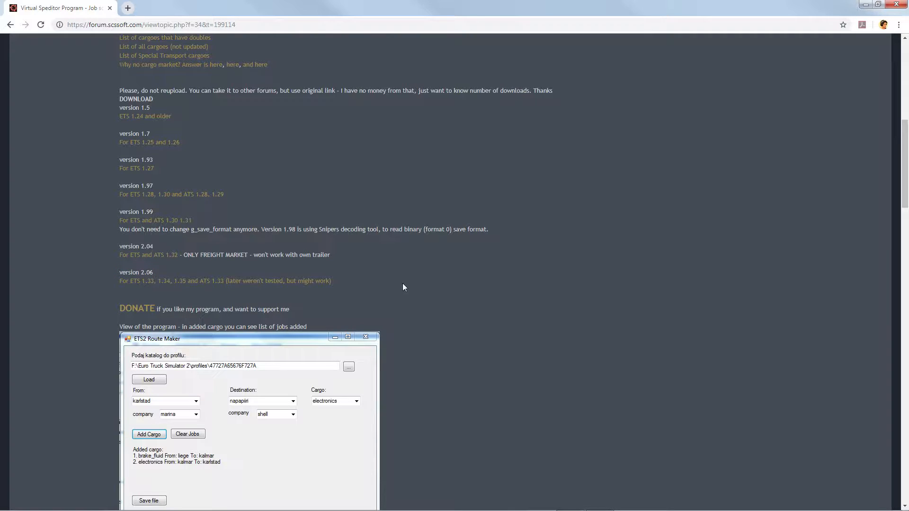
- Download Virtual_Speditor2_06.rar from the ADrive page and show its options in Chrome's download bar
{"action": "left_click", "coordinate": [224, 280]}
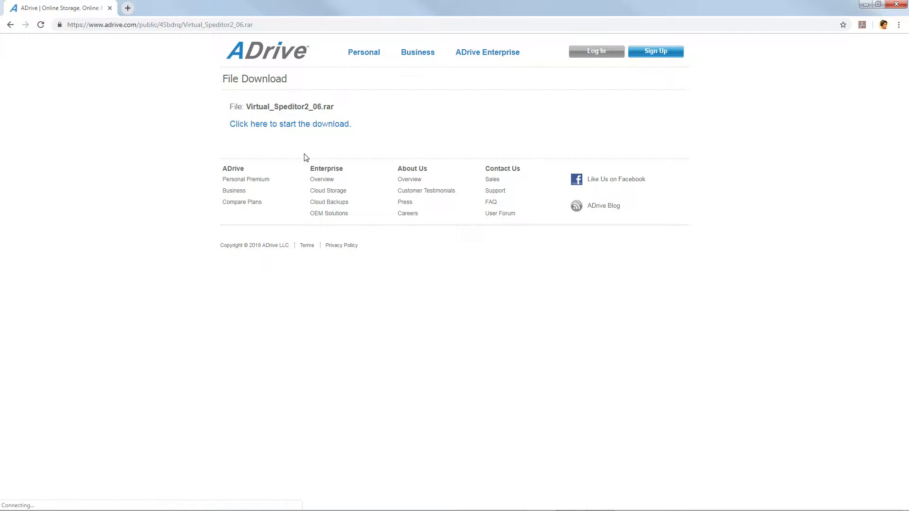
{"action": "left_click", "coordinate": [290, 123]}
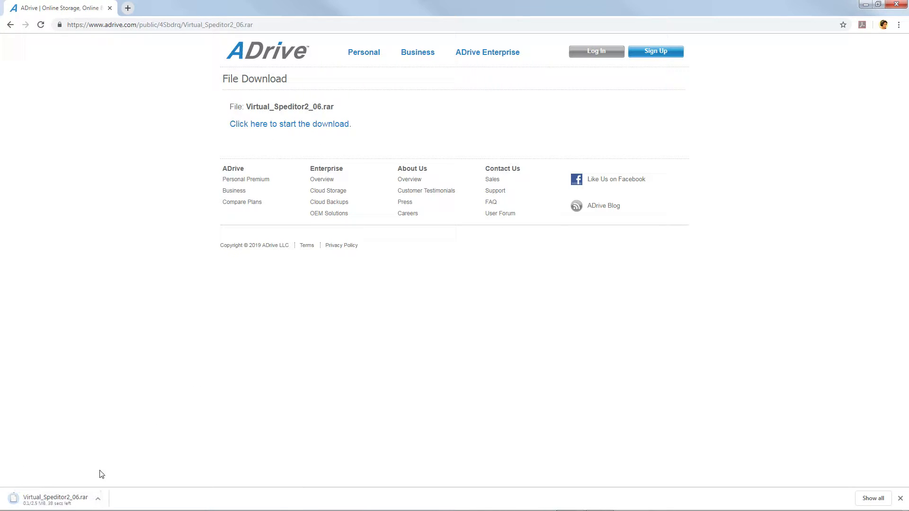
{"action": "mouse_move", "coordinate": [93, 500]}
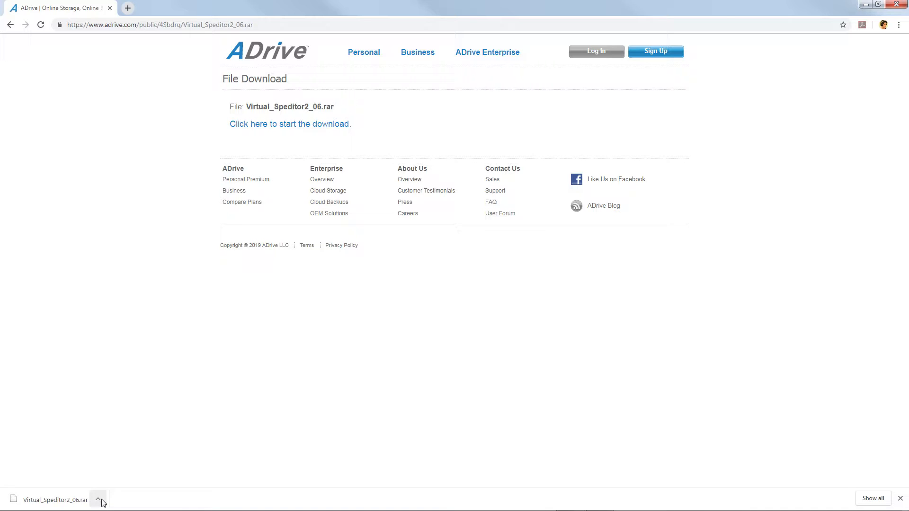
{"action": "left_click", "coordinate": [99, 500]}
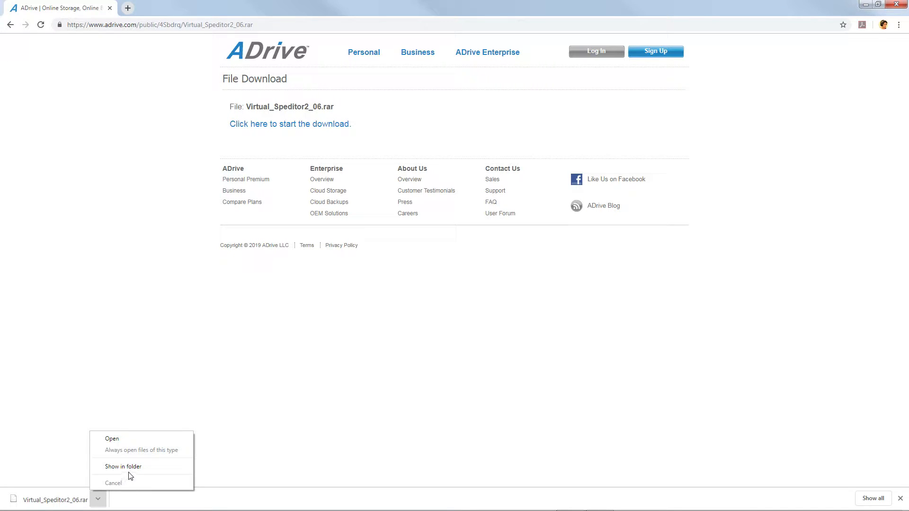
{"action": "mouse_move", "coordinate": [133, 473]}
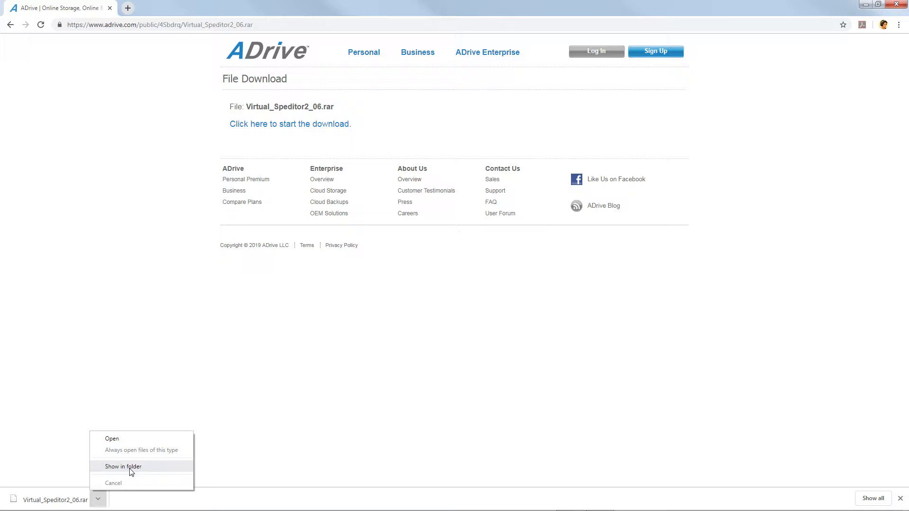
- Reveal the downloaded rar archive in its folder and start 7-Zip's Extract files on it
{"action": "left_click", "coordinate": [125, 466]}
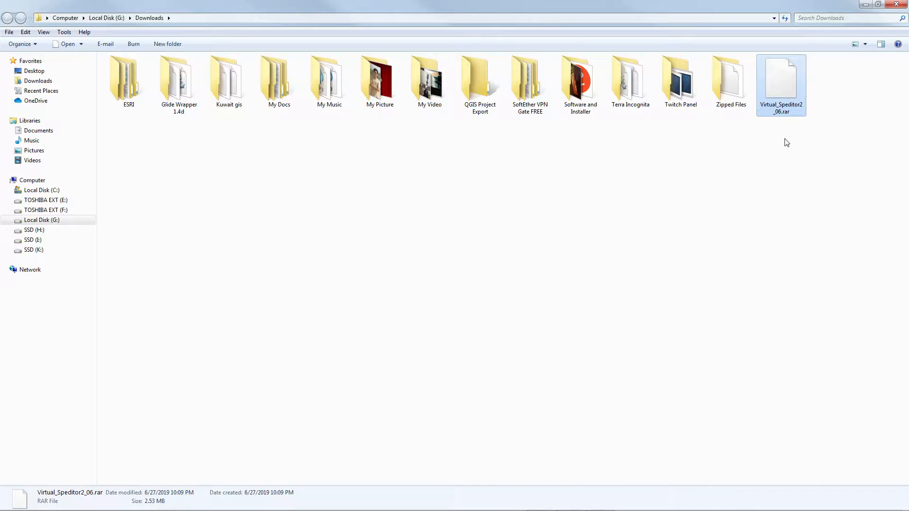
{"action": "left_click_drag", "start_coordinate": [781, 81], "coordinate": [301, 155]}
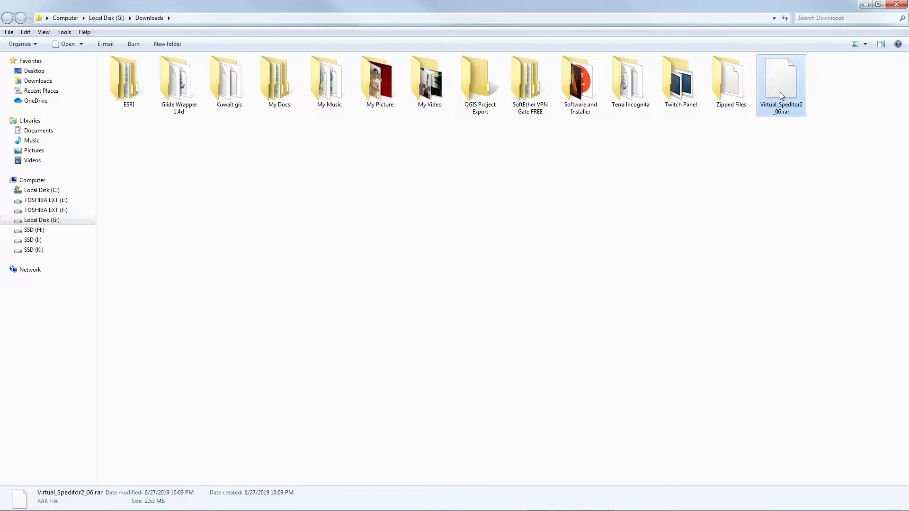
{"action": "right_click", "coordinate": [781, 95]}
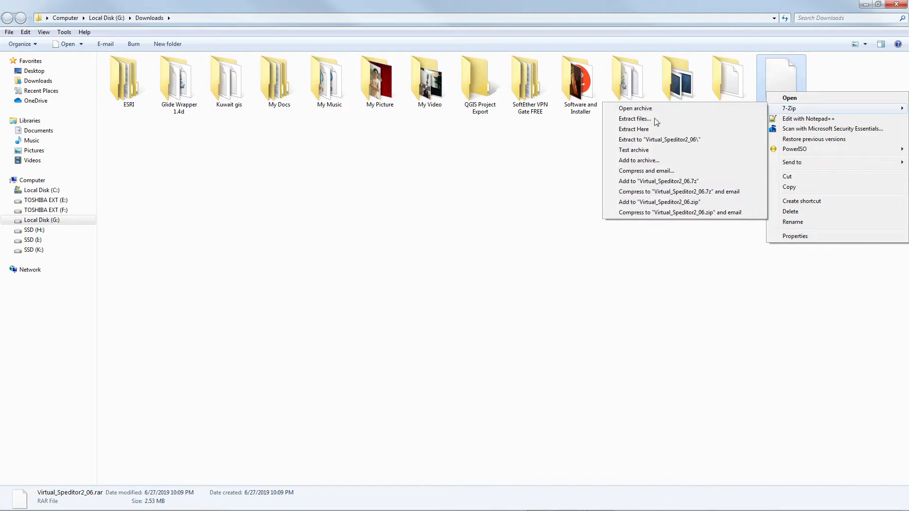
{"action": "left_click", "coordinate": [635, 119]}
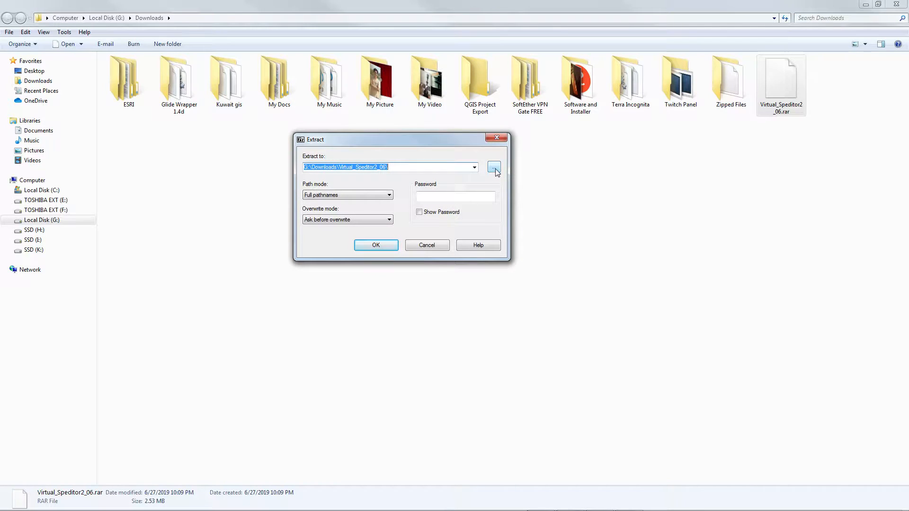
- Browse to the Virtual Speditor 2.06 folder and confirm it as the extraction destination
{"action": "left_click", "coordinate": [494, 167]}
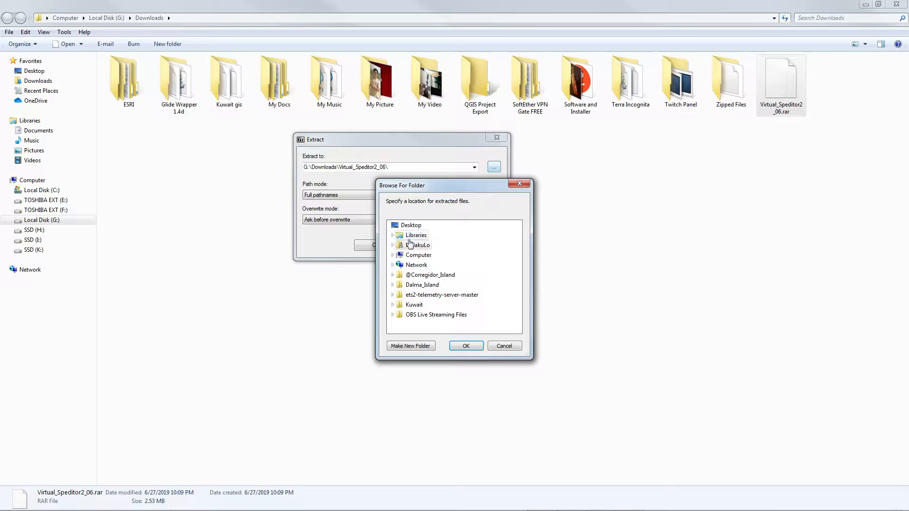
{"action": "left_click", "coordinate": [393, 235]}
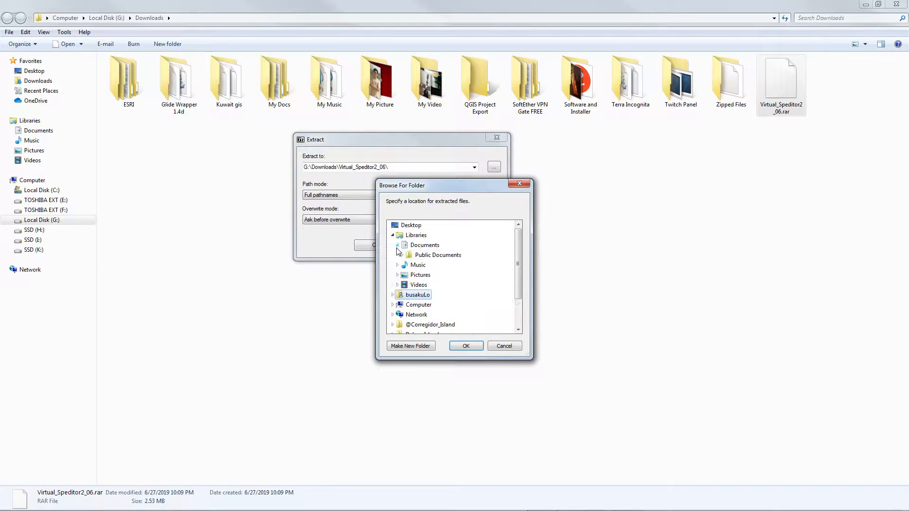
{"action": "left_click", "coordinate": [398, 244]}
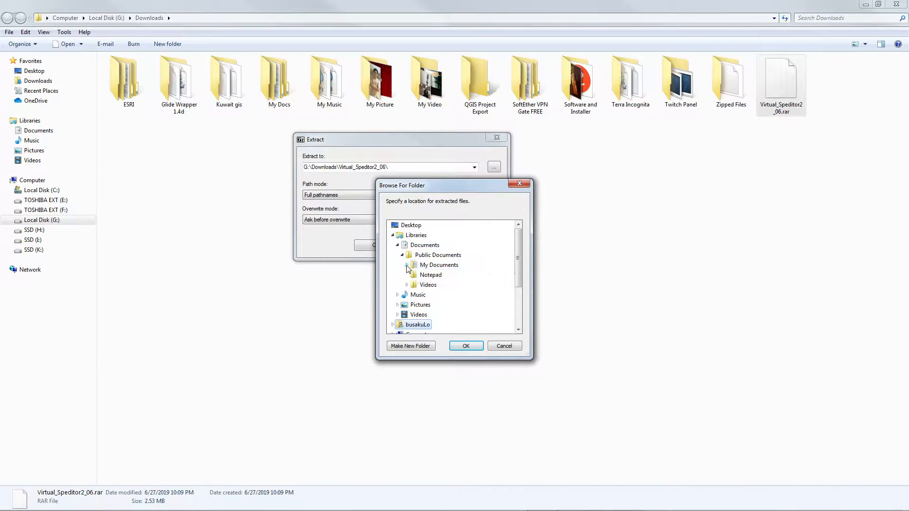
{"action": "scroll", "scroll_direction": "down", "scroll_amount": 3}
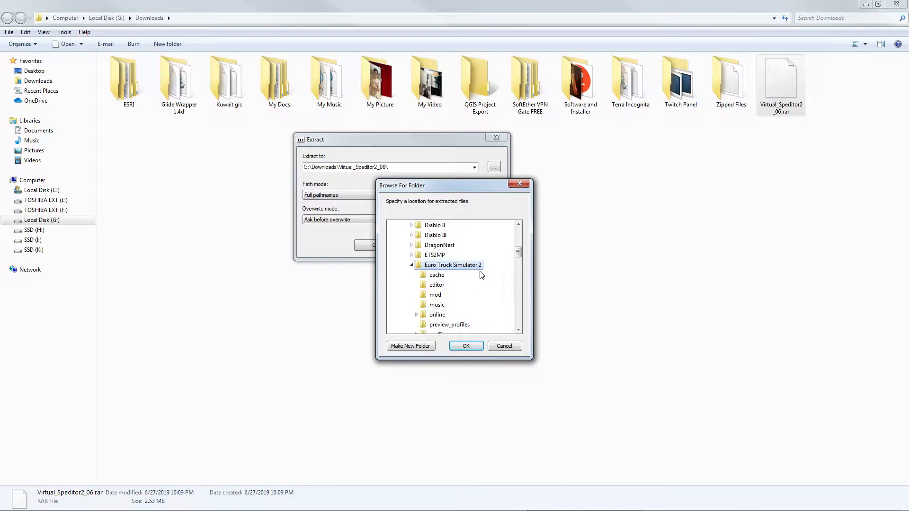
{"action": "mouse_move", "coordinate": [471, 267]}
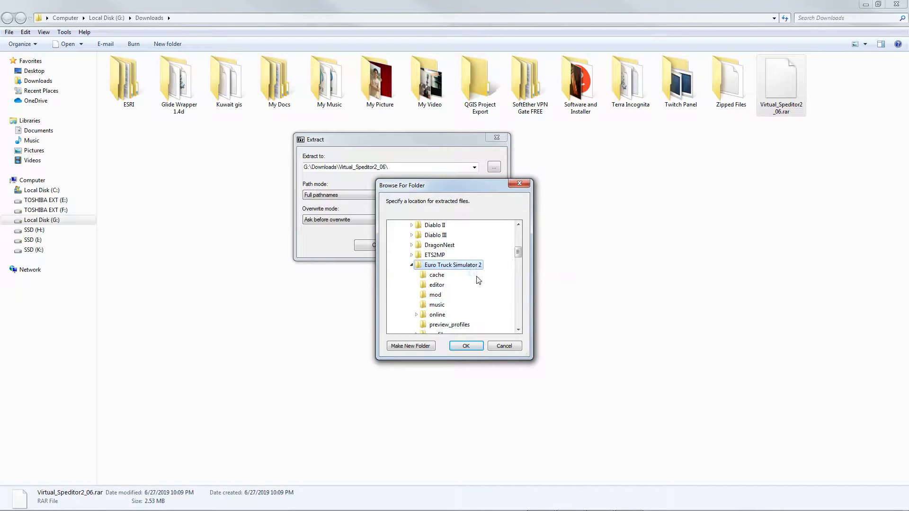
{"action": "scroll", "scroll_direction": "down", "scroll_amount": 3}
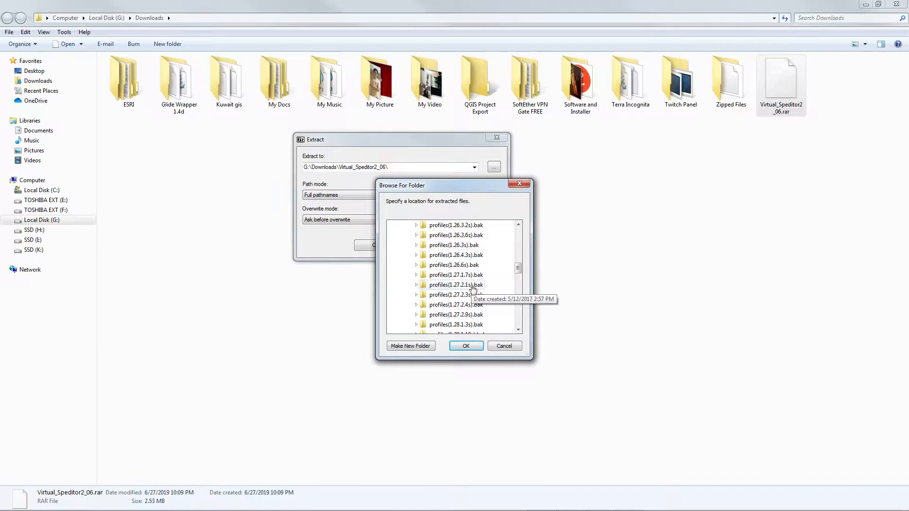
{"action": "scroll", "scroll_direction": "down", "scroll_amount": 3}
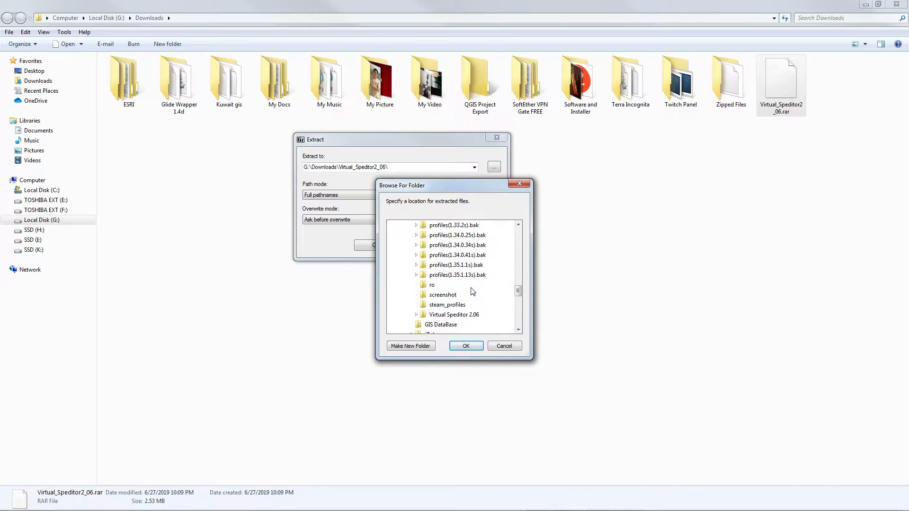
{"action": "scroll", "scroll_direction": "down", "scroll_amount": 3}
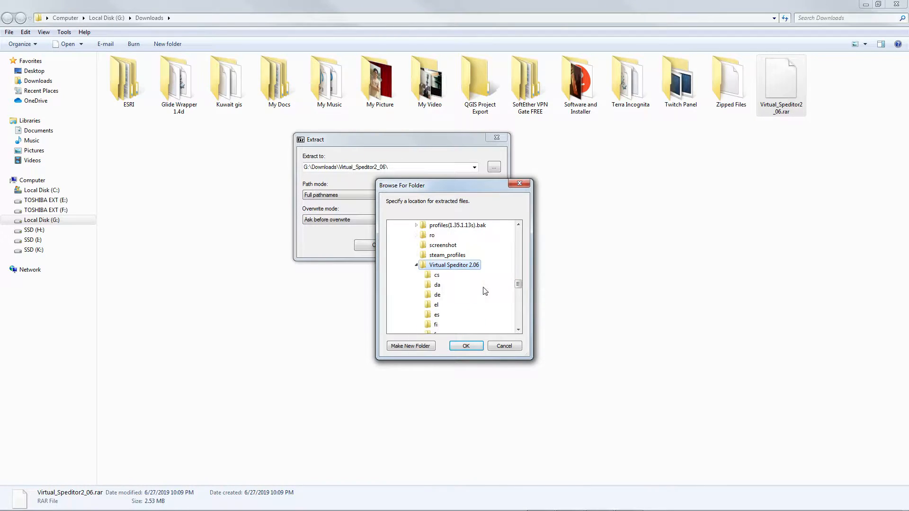
{"action": "mouse_move", "coordinate": [419, 346]}
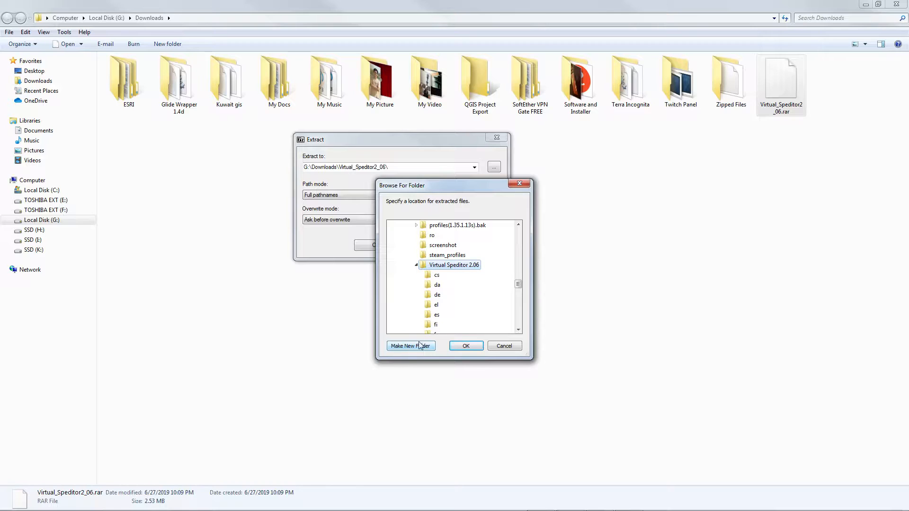
{"action": "mouse_move", "coordinate": [471, 275]}
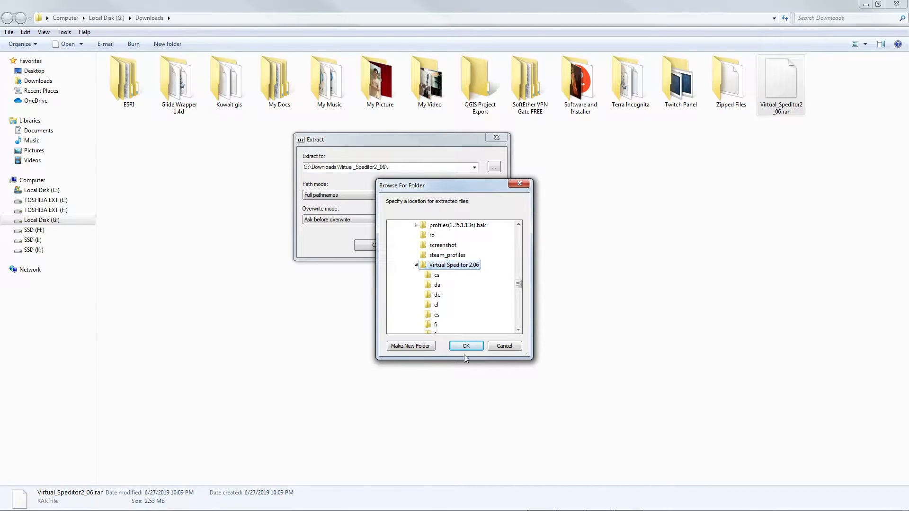
{"action": "left_click", "coordinate": [466, 346]}
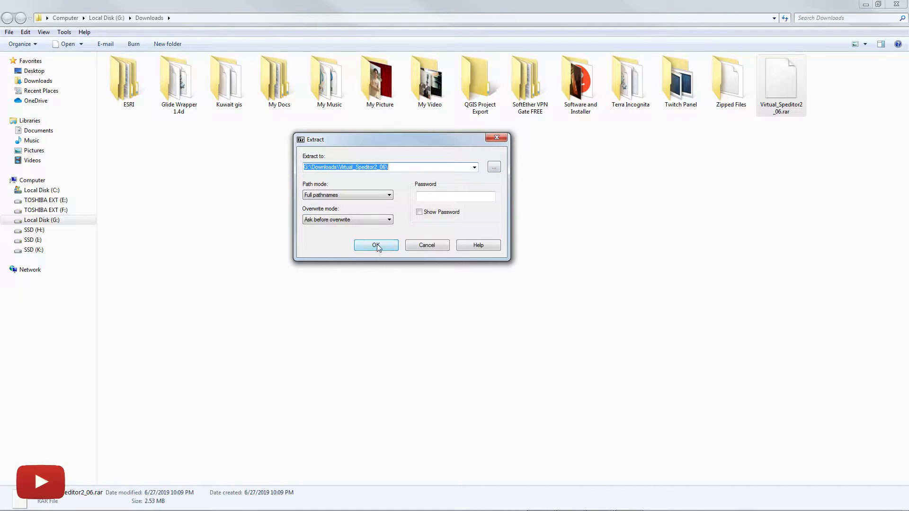
{"action": "mouse_move", "coordinate": [497, 139]}
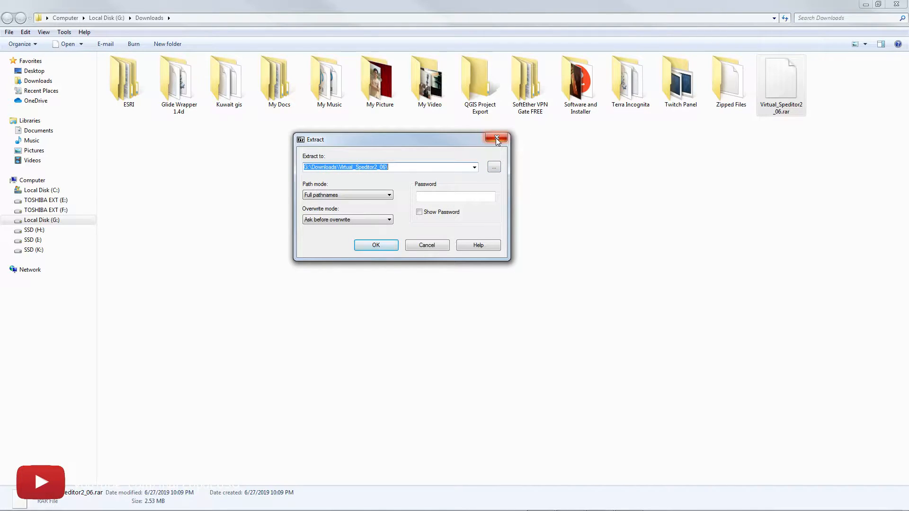
- Close the Extract dialog and enter the Virtual Speditor 2.06 folder under Euro Truck Simulator 2
{"action": "left_click", "coordinate": [495, 138]}
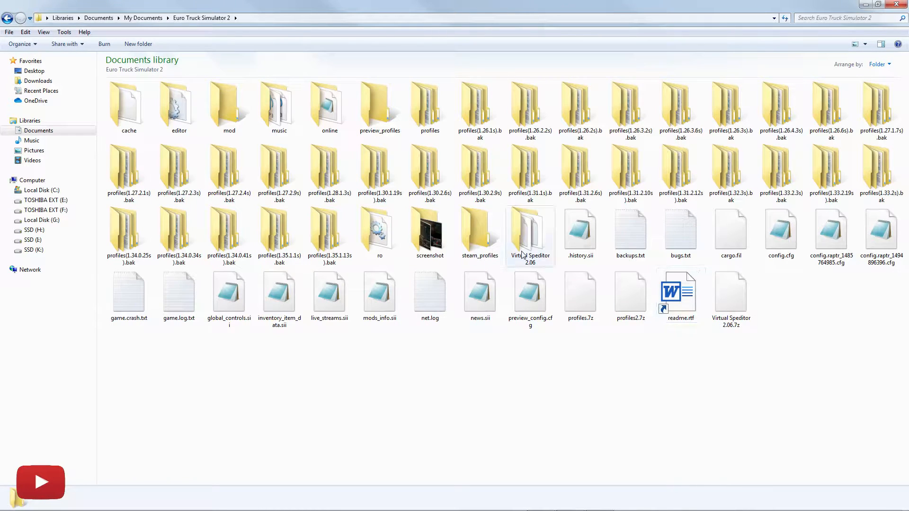
{"action": "left_click", "coordinate": [531, 232]}
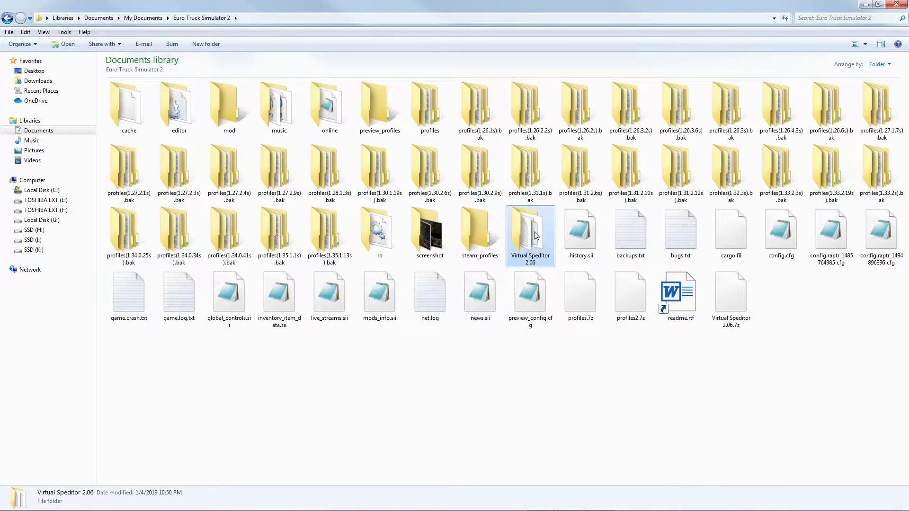
{"action": "double_click", "coordinate": [531, 233]}
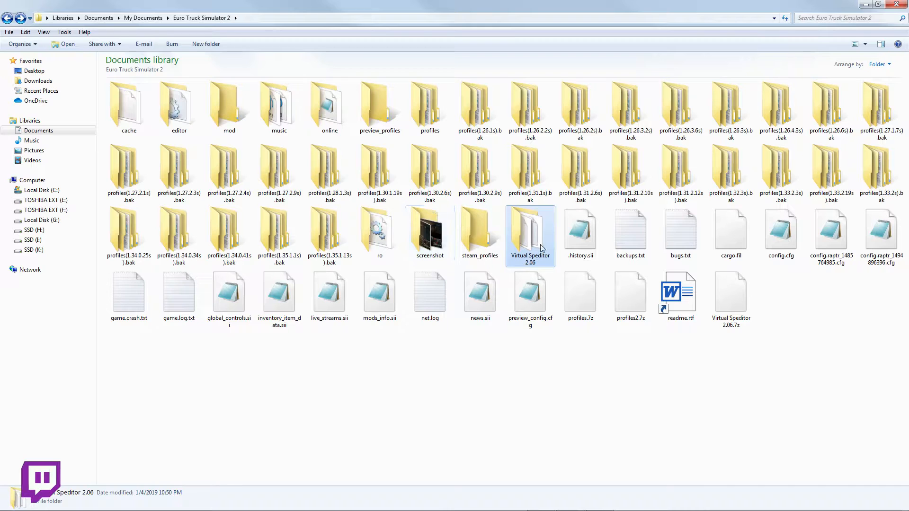
{"action": "mouse_move", "coordinate": [536, 242]}
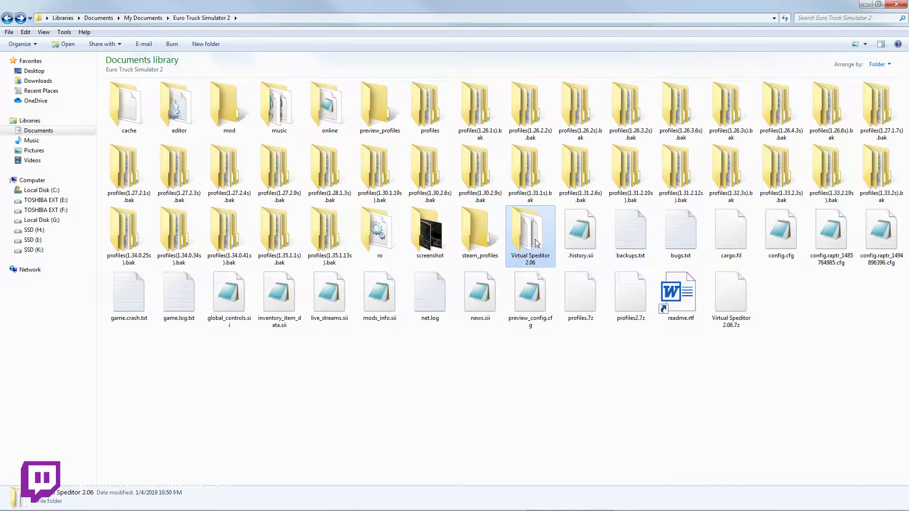
{"action": "double_click", "coordinate": [530, 230]}
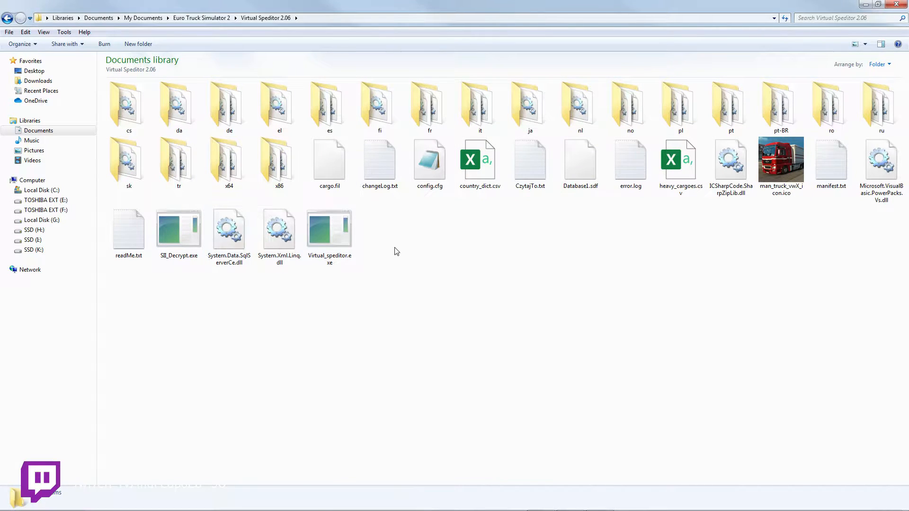
{"action": "mouse_move", "coordinate": [330, 230]}
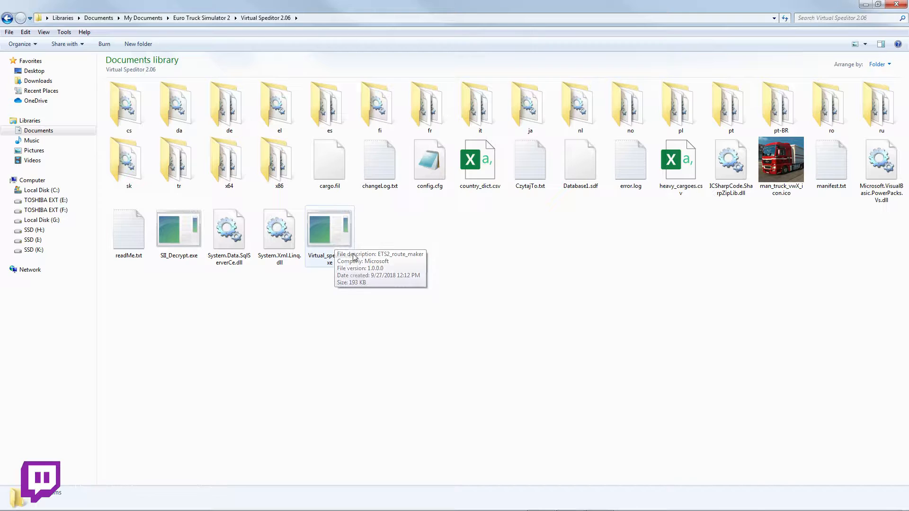
- Launch Virtual_speditor.exe from the extracted program files
{"action": "right_click", "coordinate": [329, 233]}
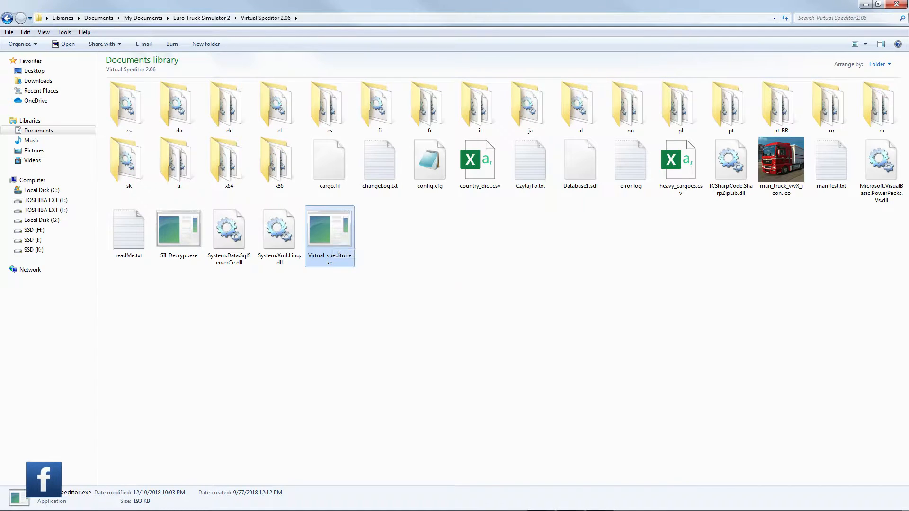
{"action": "double_click", "coordinate": [329, 228]}
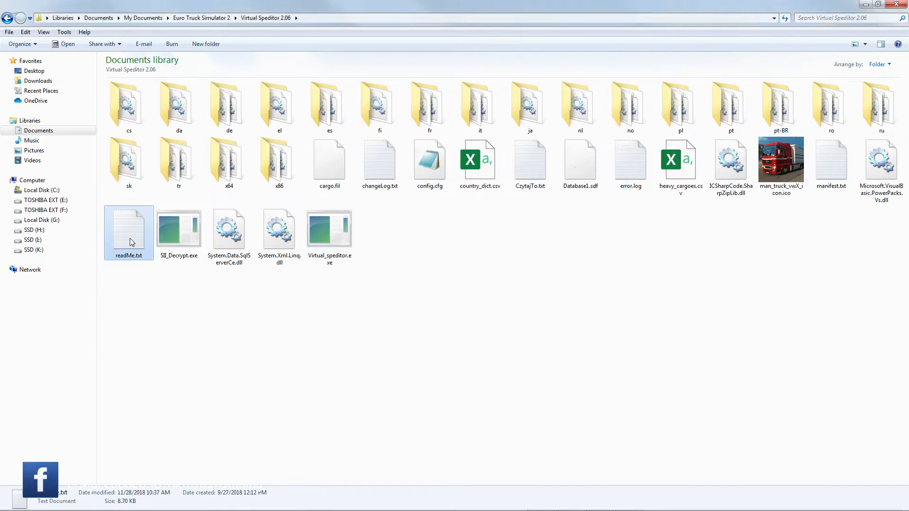
- Read readMe.txt in Notepad down to the language codes line, then close it
{"action": "double_click", "coordinate": [129, 228]}
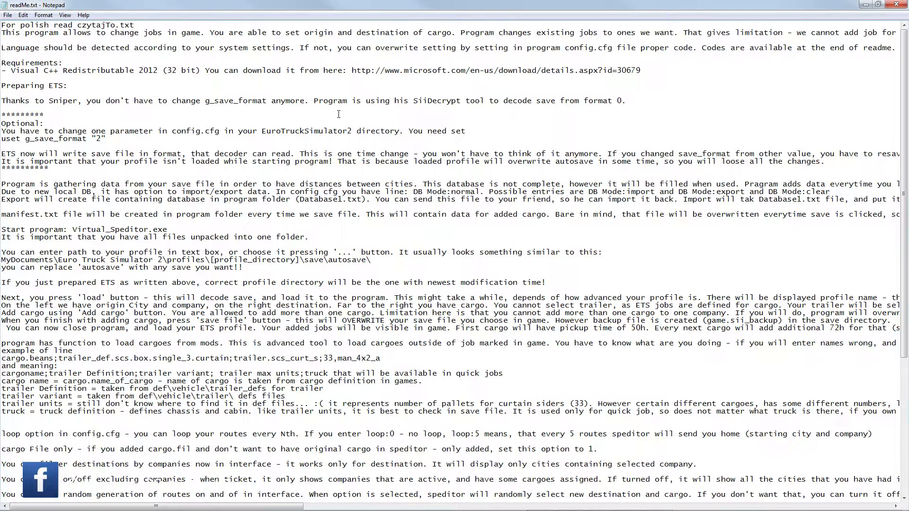
{"action": "scroll", "scroll_direction": "down", "scroll_amount": 3}
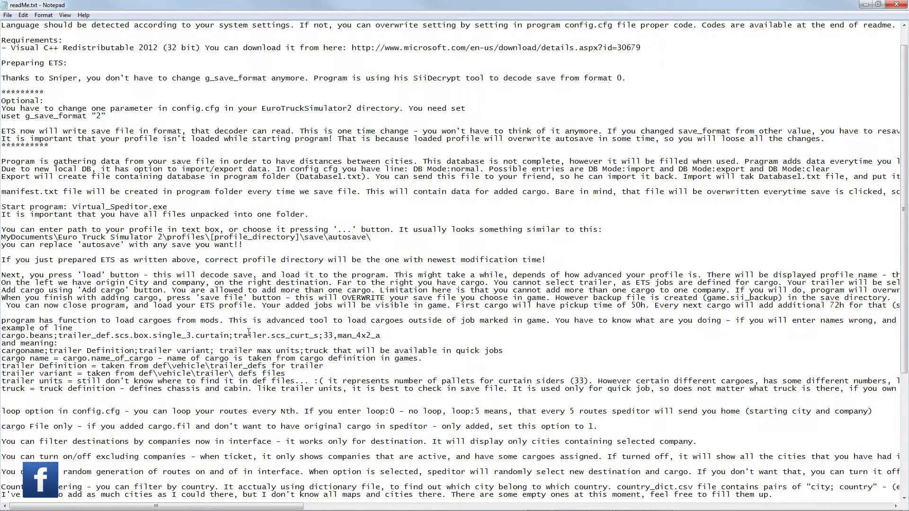
{"action": "scroll", "scroll_direction": "down", "scroll_amount": 3}
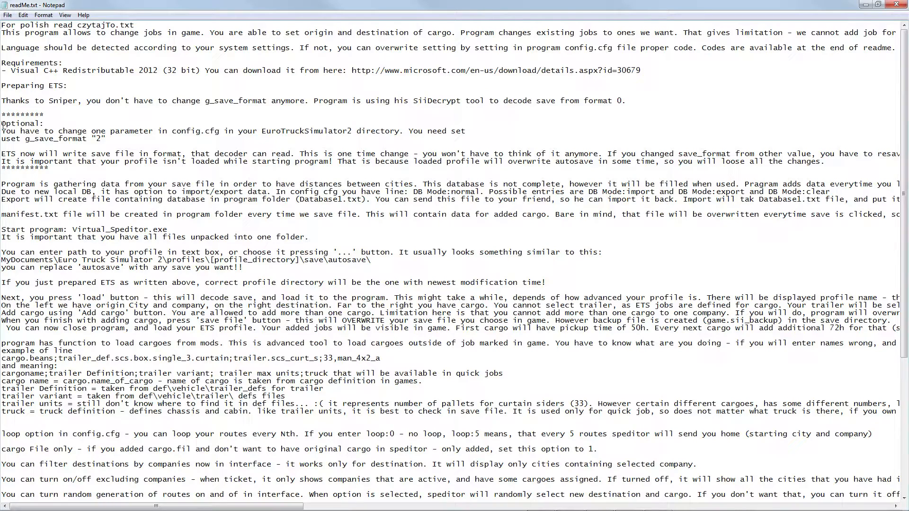
{"action": "left_click_drag", "start_coordinate": [1, 123], "coordinate": [115, 138]}
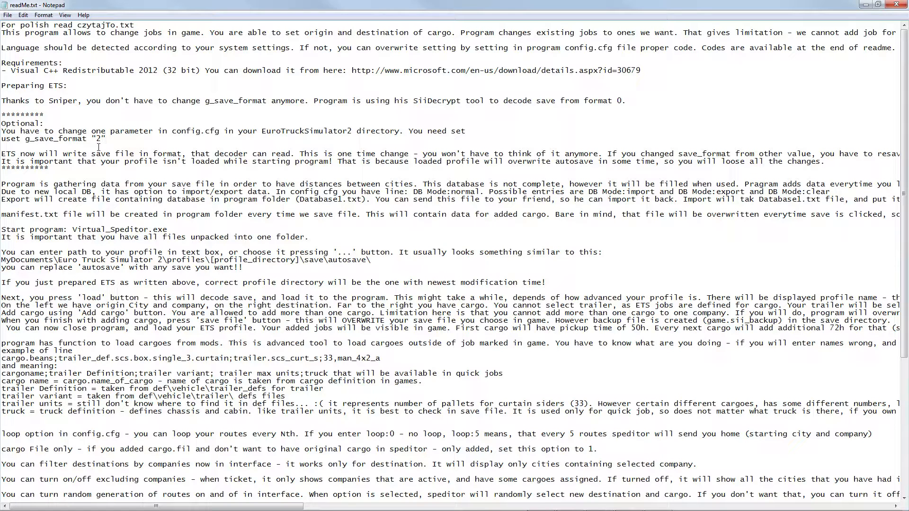
{"action": "scroll", "scroll_direction": "down", "scroll_amount": 3}
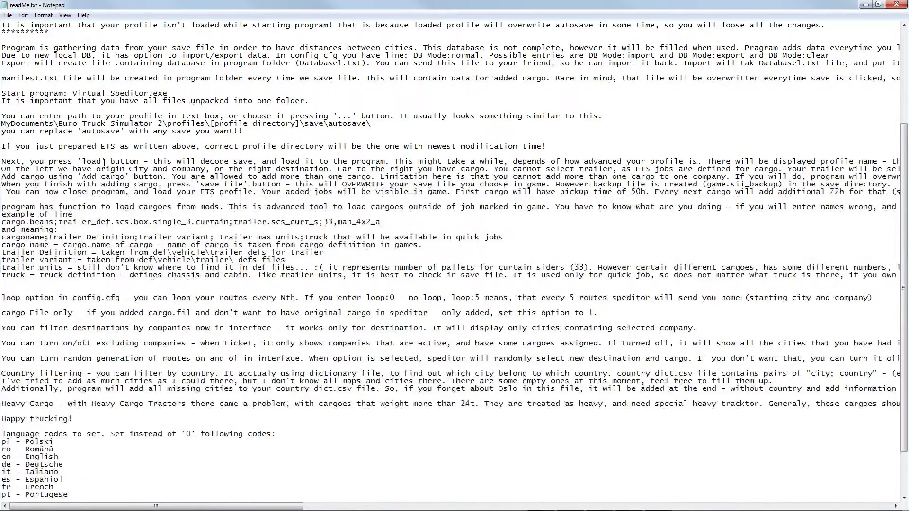
{"action": "scroll", "scroll_direction": "down", "scroll_amount": 3}
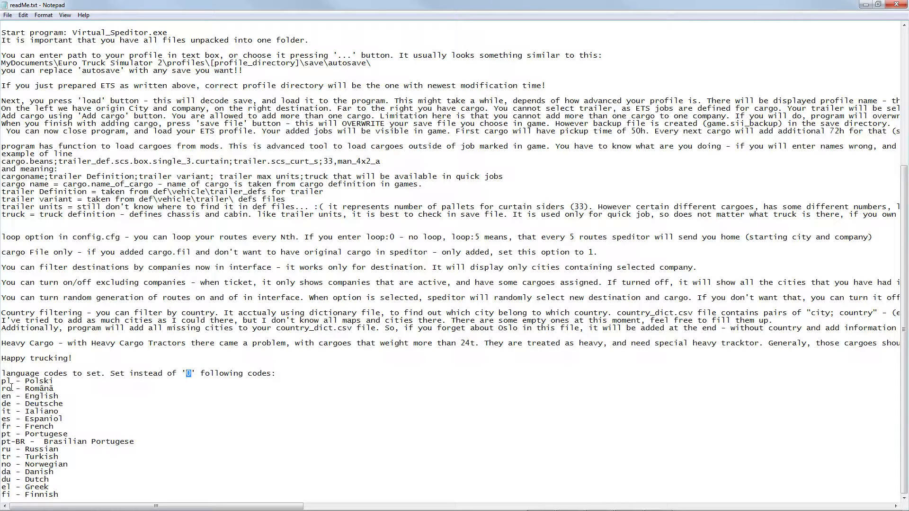
{"action": "double_click", "coordinate": [36, 381]}
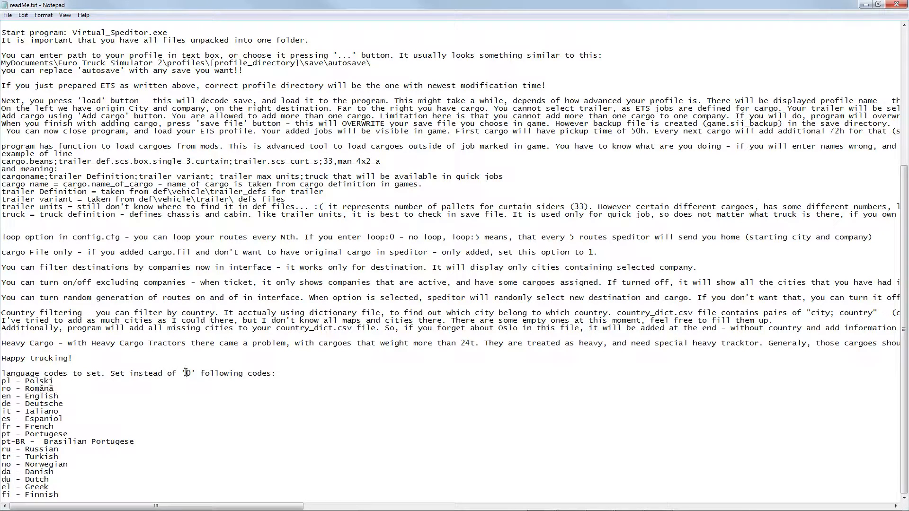
{"action": "double_click", "coordinate": [188, 373]}
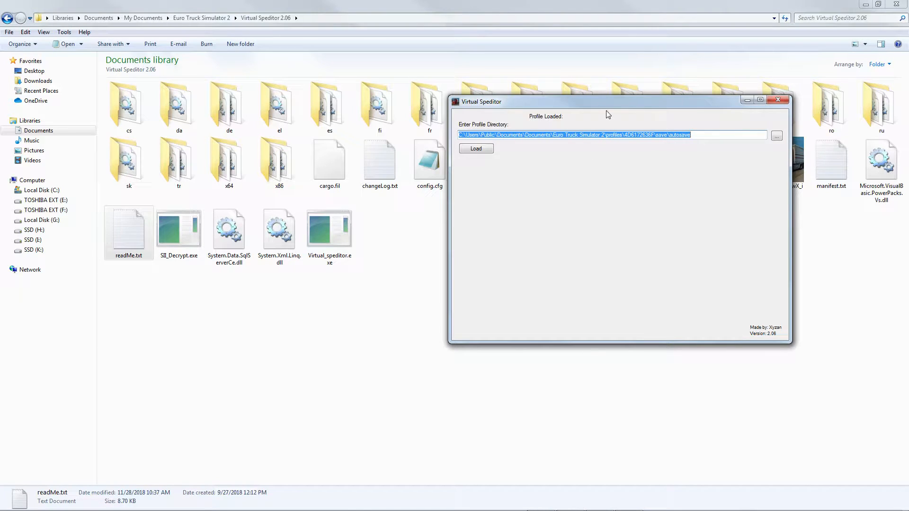
- Move the Virtual Speditor window left and browse for the profile directory
{"action": "left_click_drag", "start_coordinate": [620, 101], "coordinate": [368, 86]}
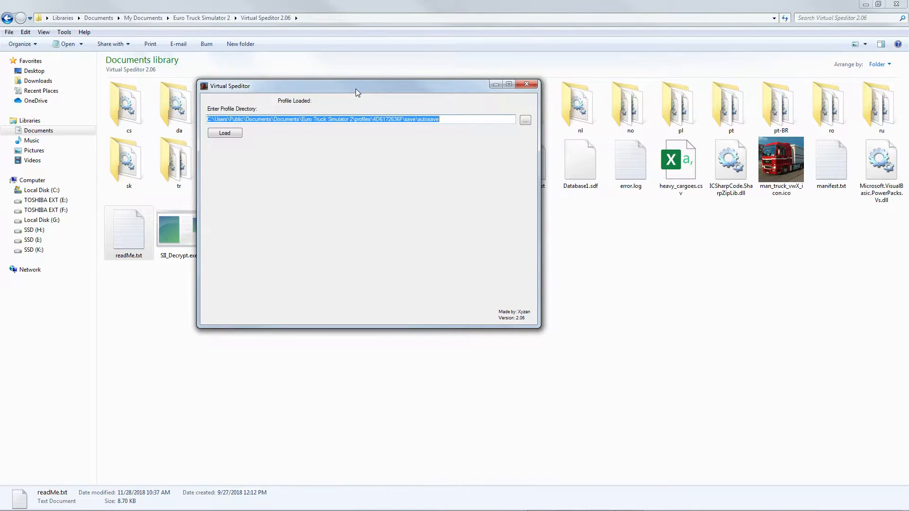
{"action": "mouse_move", "coordinate": [318, 215]}
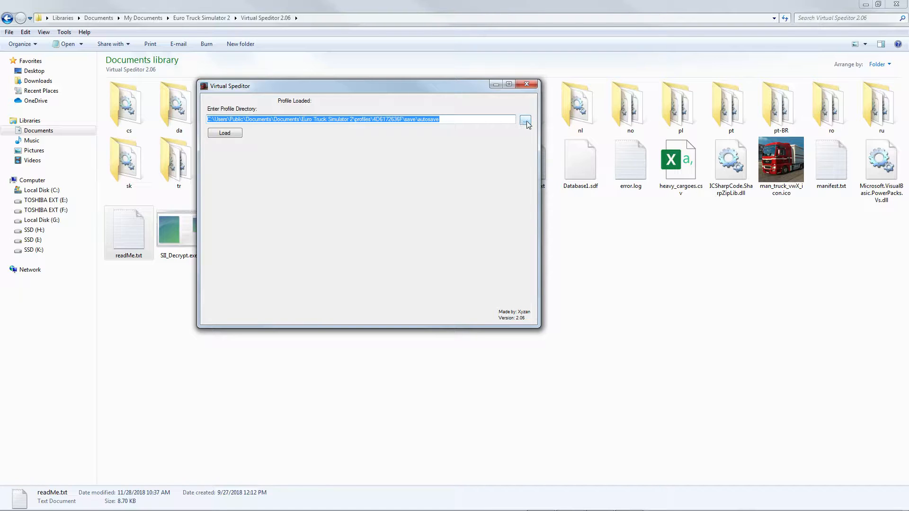
{"action": "left_click", "coordinate": [526, 119]}
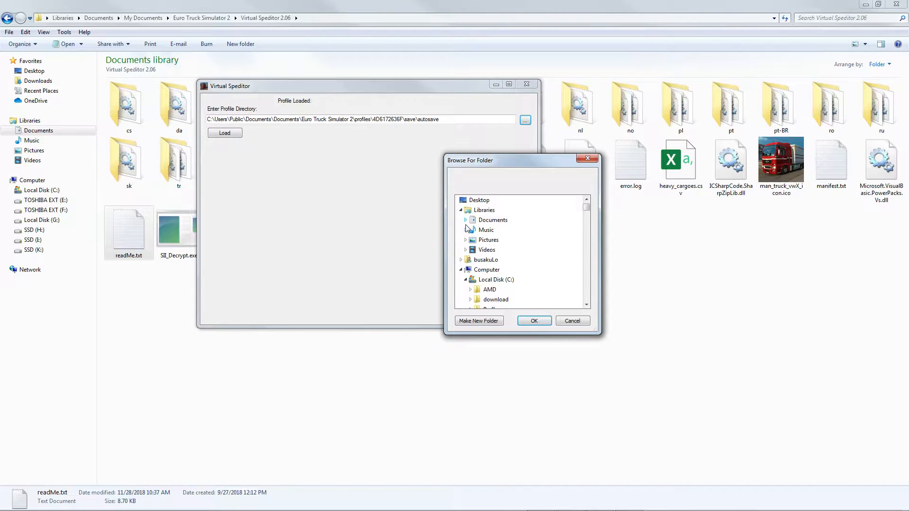
- Select profiles > 4D6172636F > save > autosave as the profile directory and confirm
{"action": "left_click", "coordinate": [466, 220]}
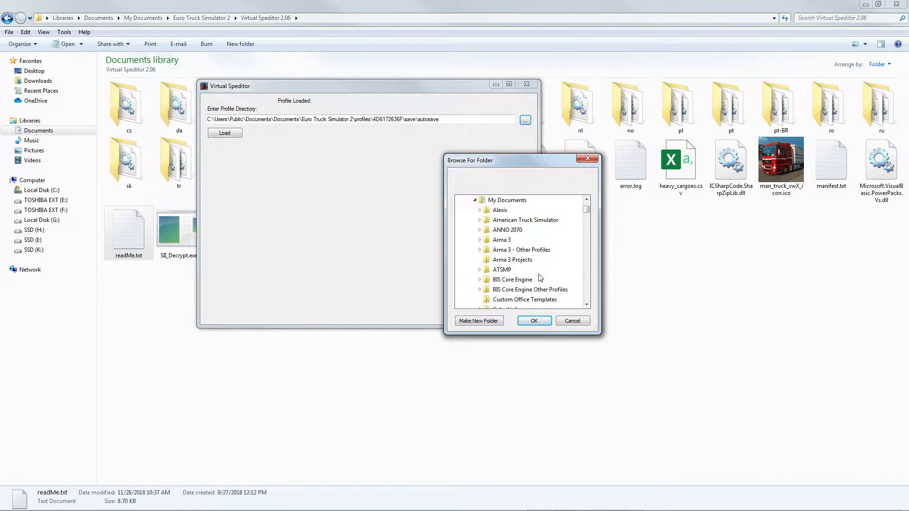
{"action": "scroll", "scroll_direction": "down", "scroll_amount": 3}
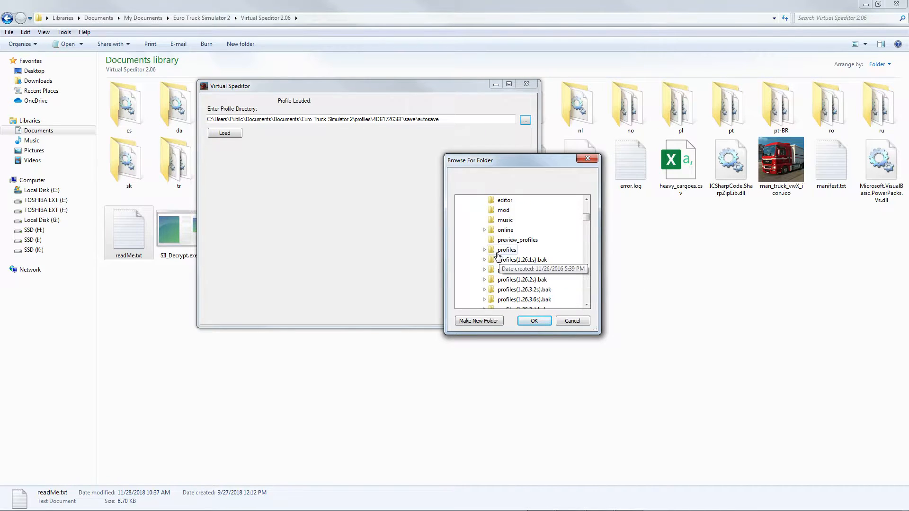
{"action": "left_click", "coordinate": [485, 250]}
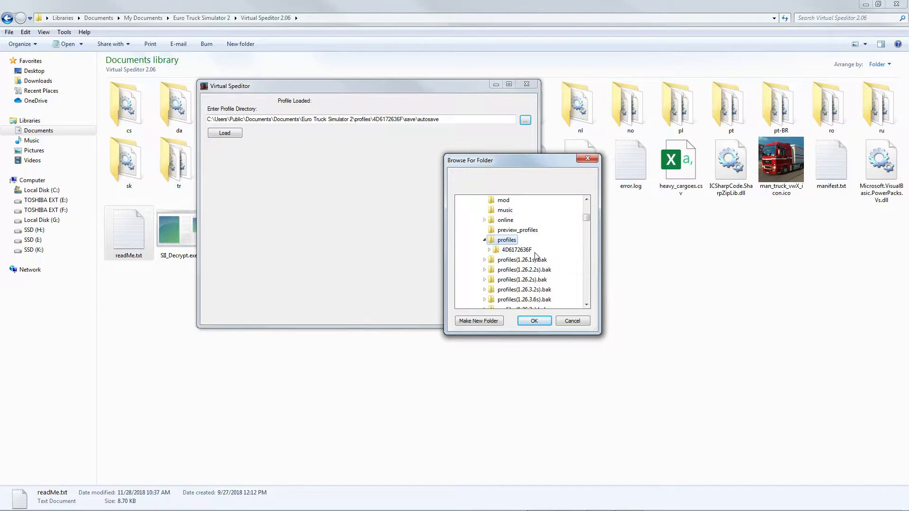
{"action": "mouse_move", "coordinate": [535, 269]}
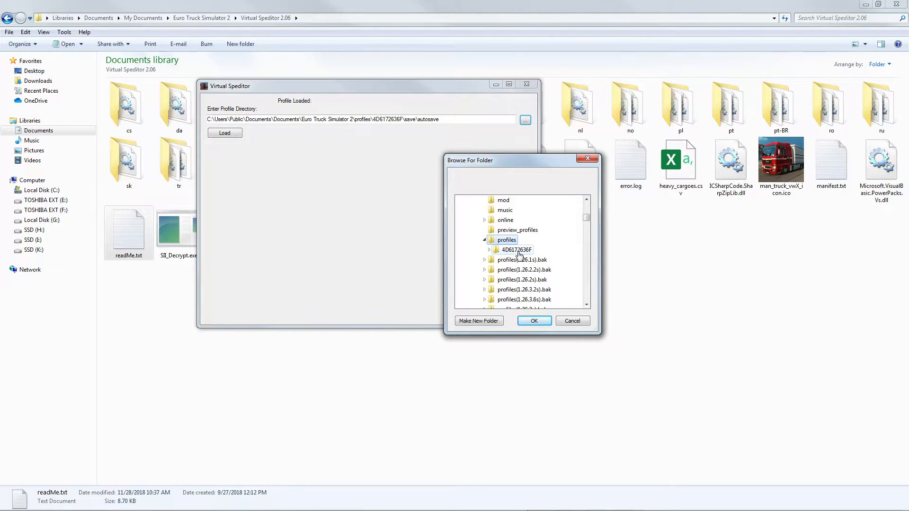
{"action": "mouse_move", "coordinate": [515, 255]}
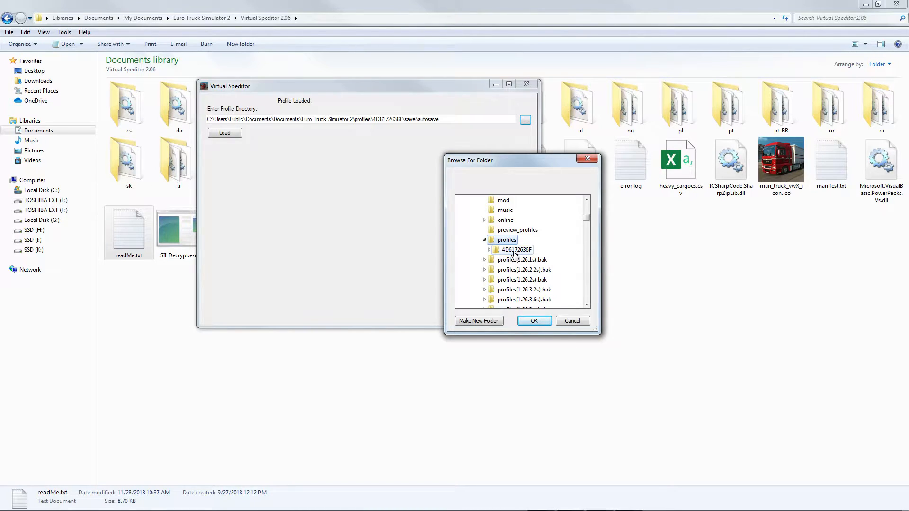
{"action": "mouse_move", "coordinate": [520, 251]}
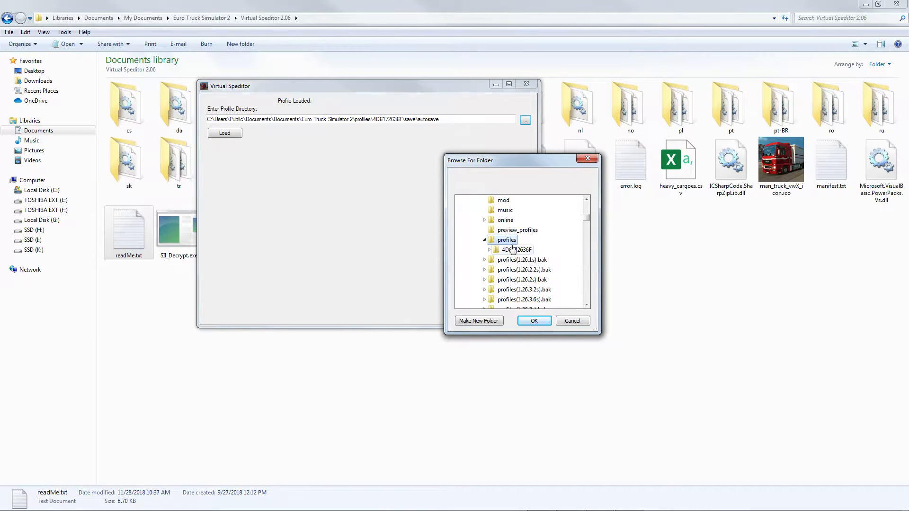
{"action": "mouse_move", "coordinate": [521, 252]}
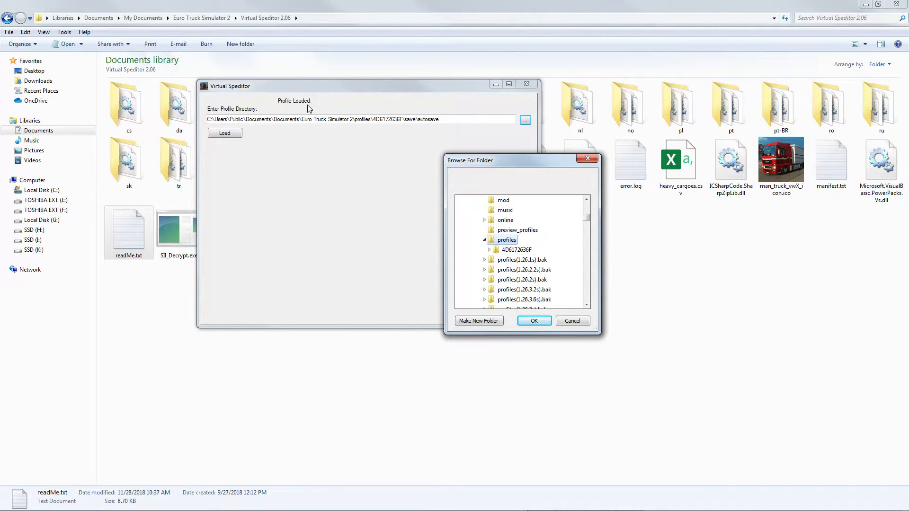
{"action": "mouse_move", "coordinate": [320, 102]}
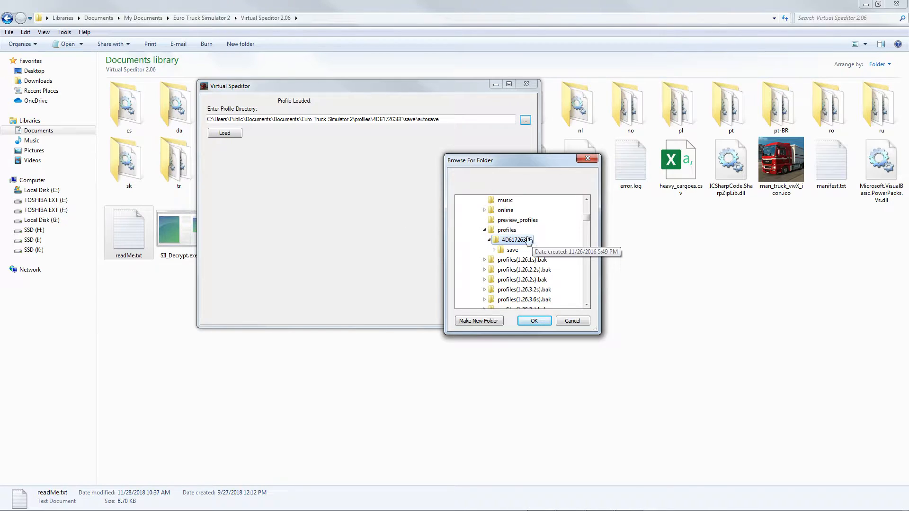
{"action": "mouse_move", "coordinate": [512, 250]}
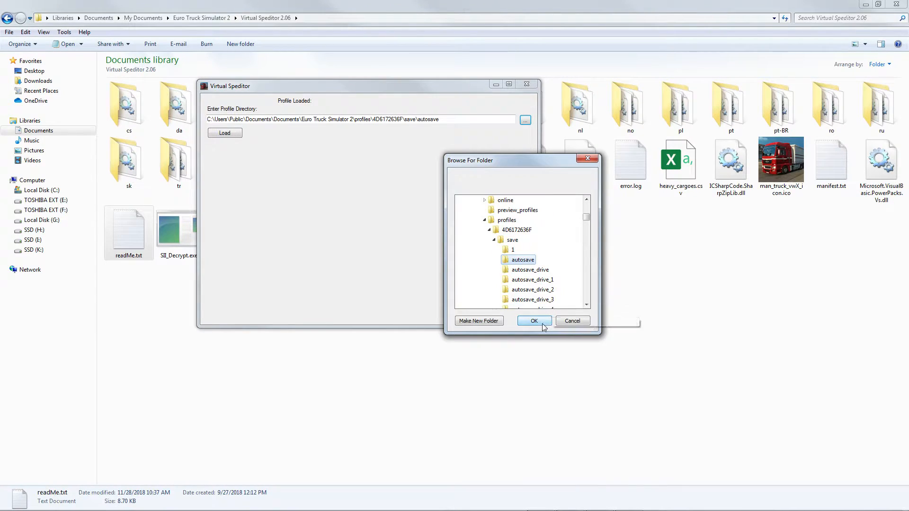
{"action": "left_click", "coordinate": [534, 321]}
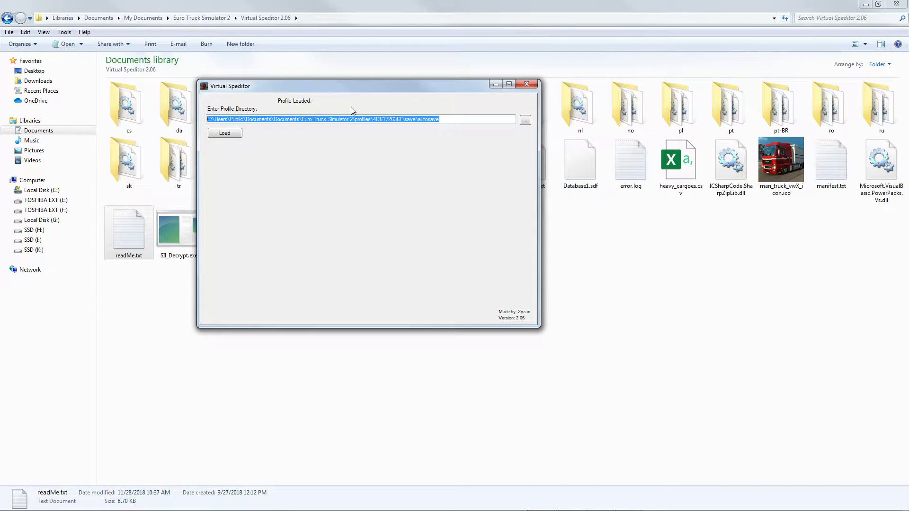
{"action": "mouse_move", "coordinate": [295, 114]}
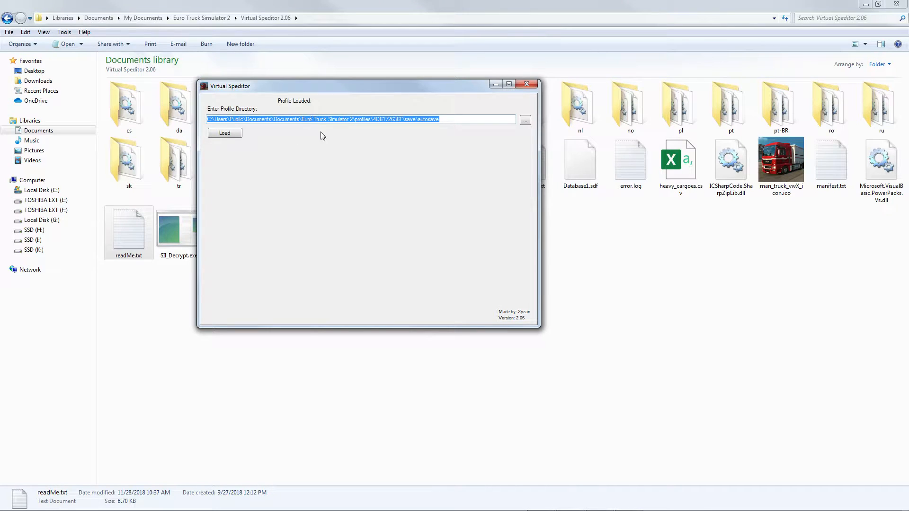
- Load the autosave profile so the source, destination and cargo fields appear
{"action": "left_click", "coordinate": [225, 133]}
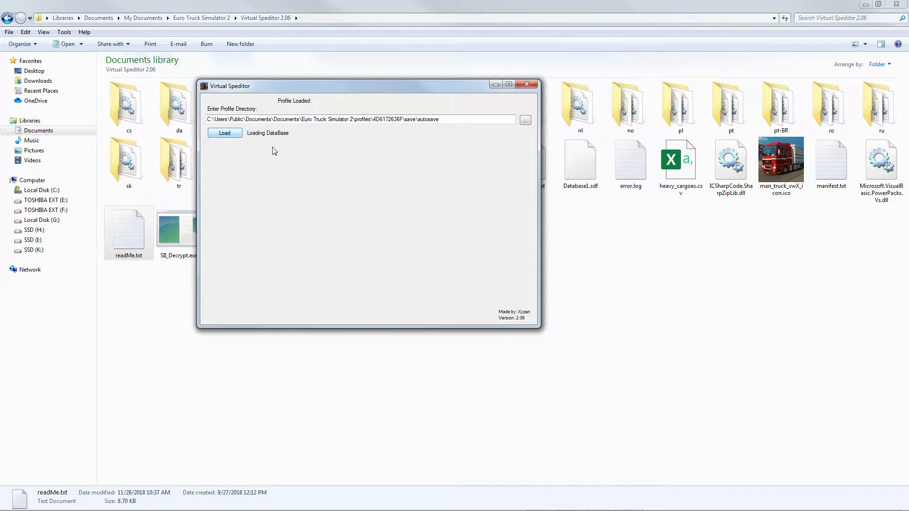
{"action": "left_click", "coordinate": [224, 133]}
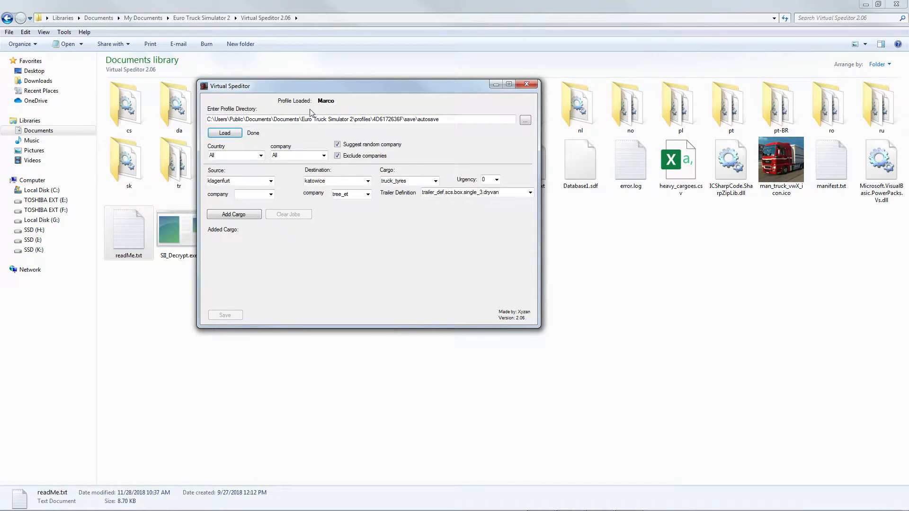
{"action": "mouse_move", "coordinate": [343, 119]}
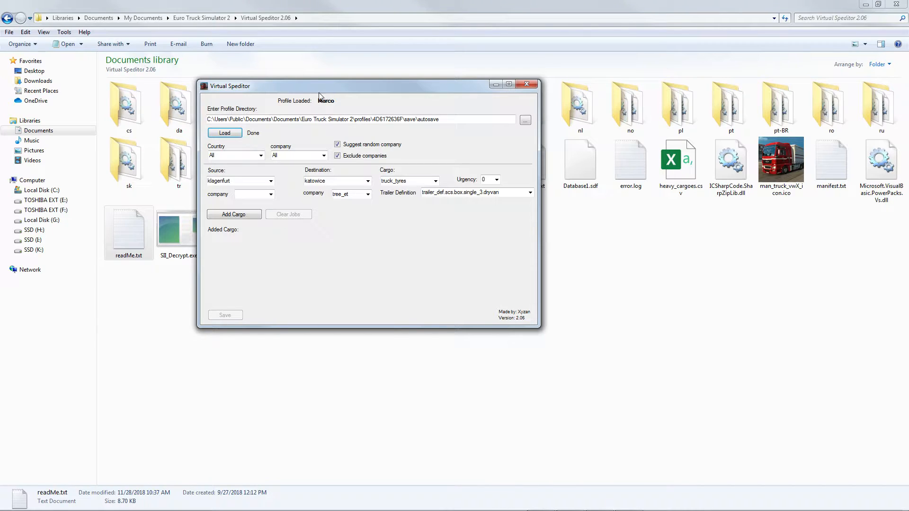
{"action": "mouse_move", "coordinate": [309, 103]}
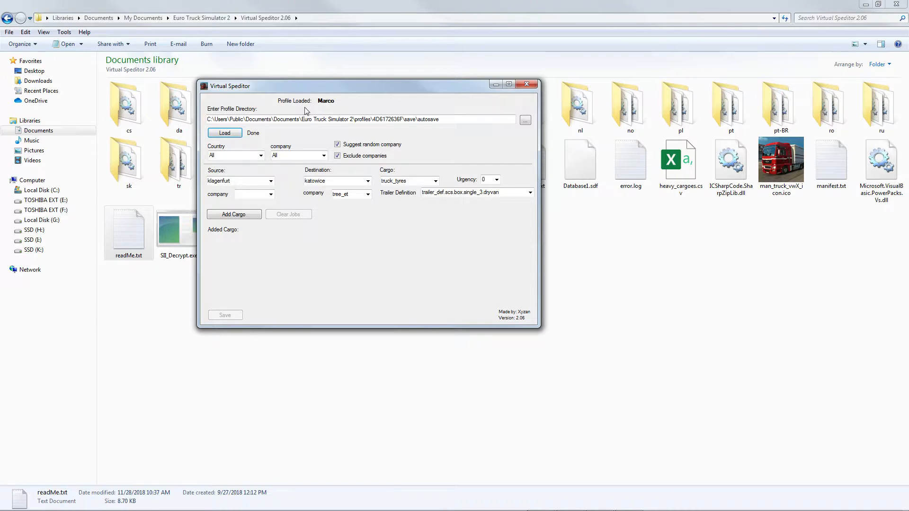
{"action": "mouse_move", "coordinate": [336, 111]}
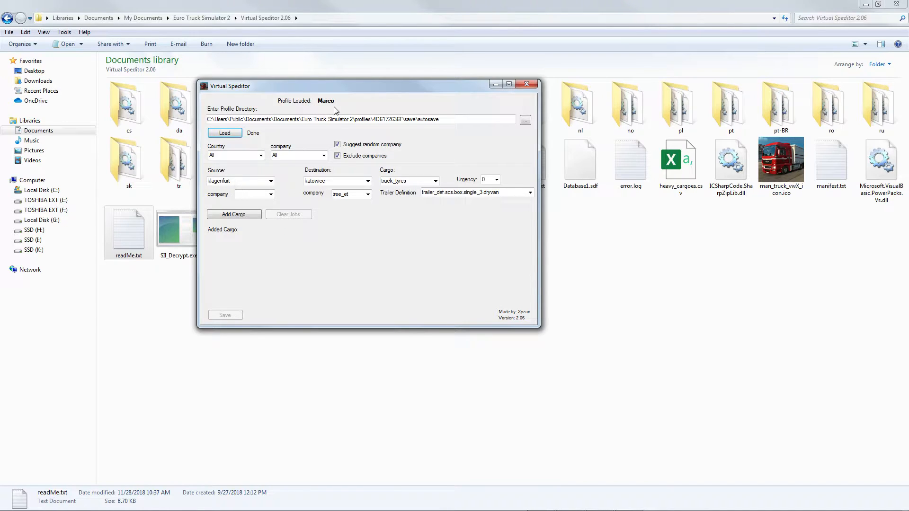
{"action": "mouse_move", "coordinate": [347, 114]}
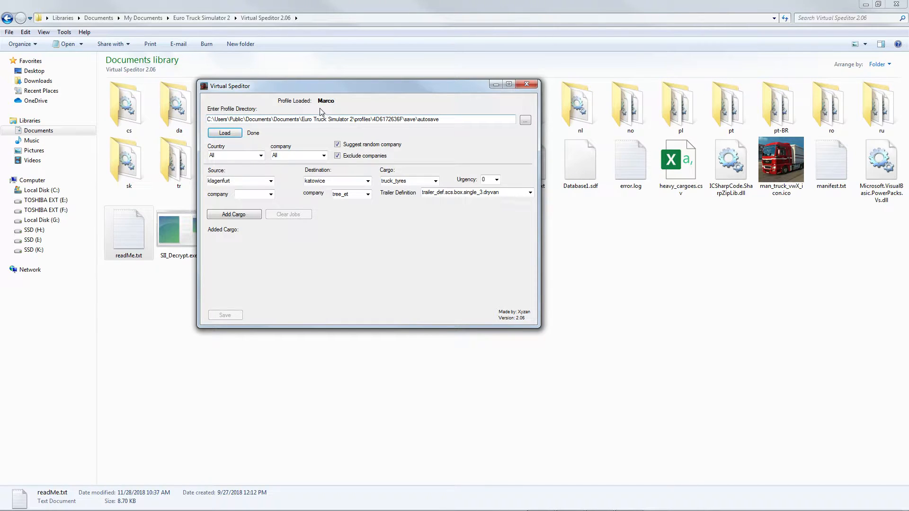
{"action": "mouse_move", "coordinate": [293, 110]}
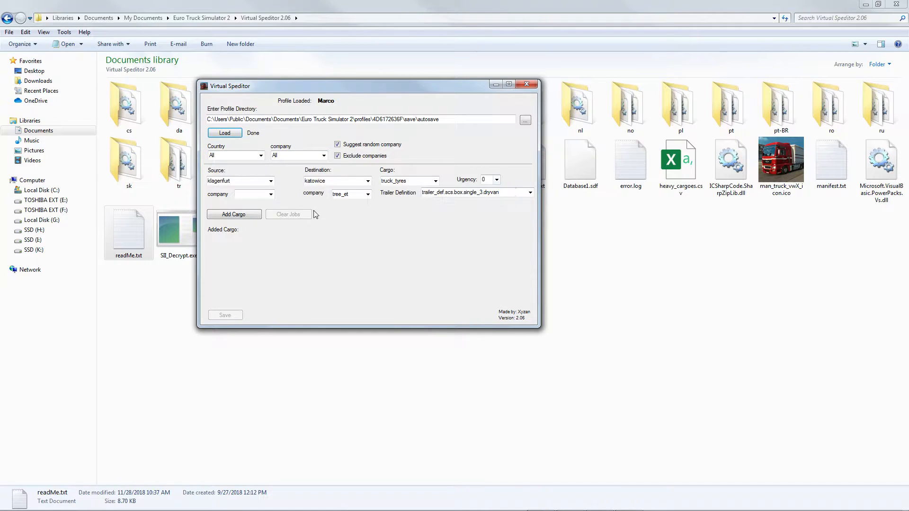
- Set the job source to duisburg with company lkwlog
{"action": "left_click", "coordinate": [263, 155]}
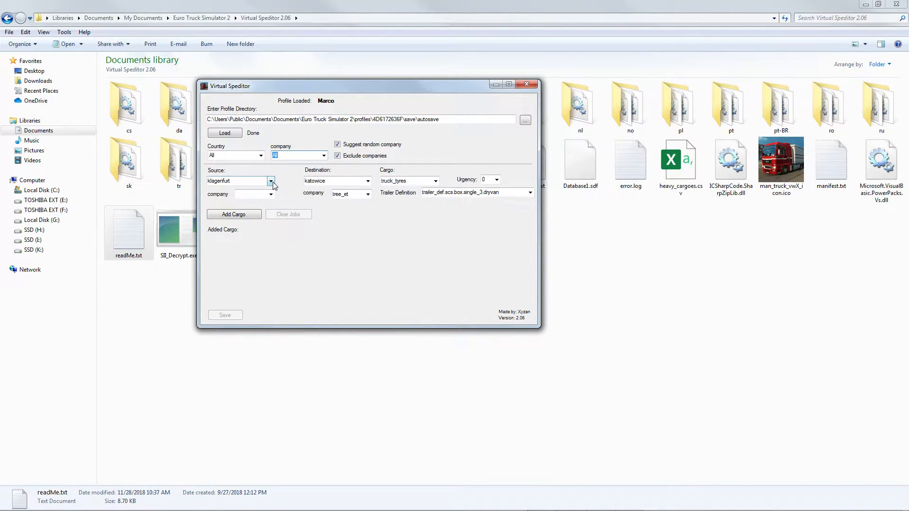
{"action": "left_click", "coordinate": [270, 180]}
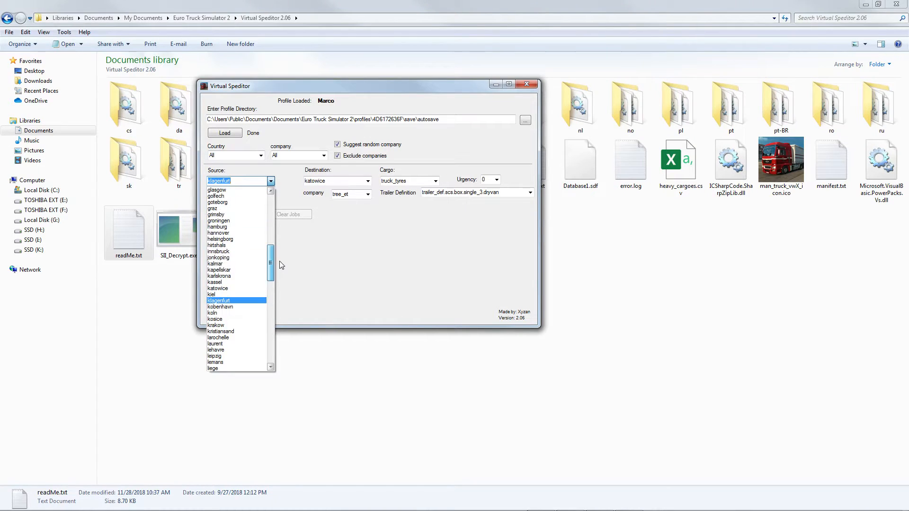
{"action": "scroll", "scroll_direction": "down", "scroll_amount": 3}
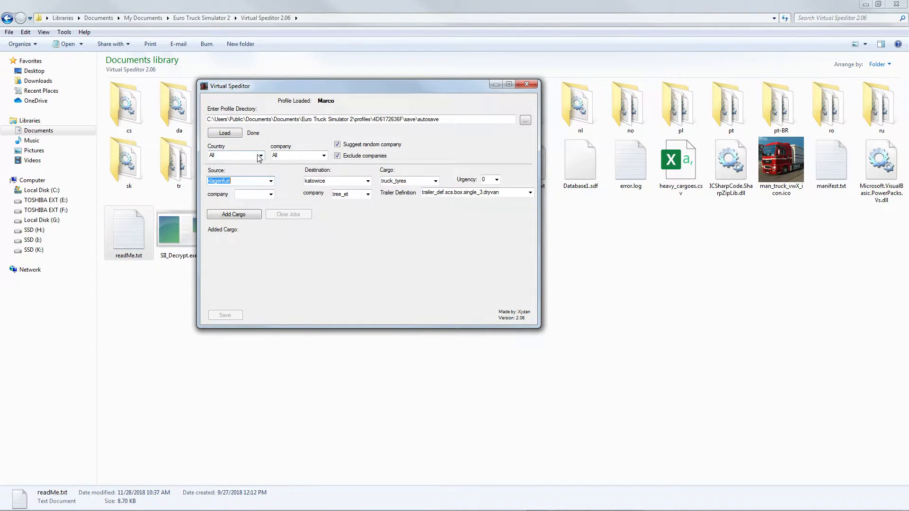
{"action": "left_click", "coordinate": [270, 180]}
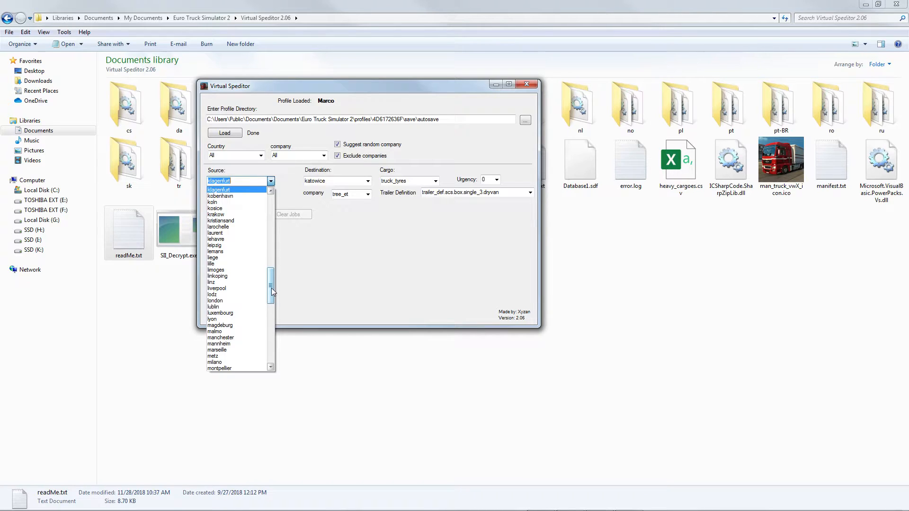
{"action": "type", "text": "d"}
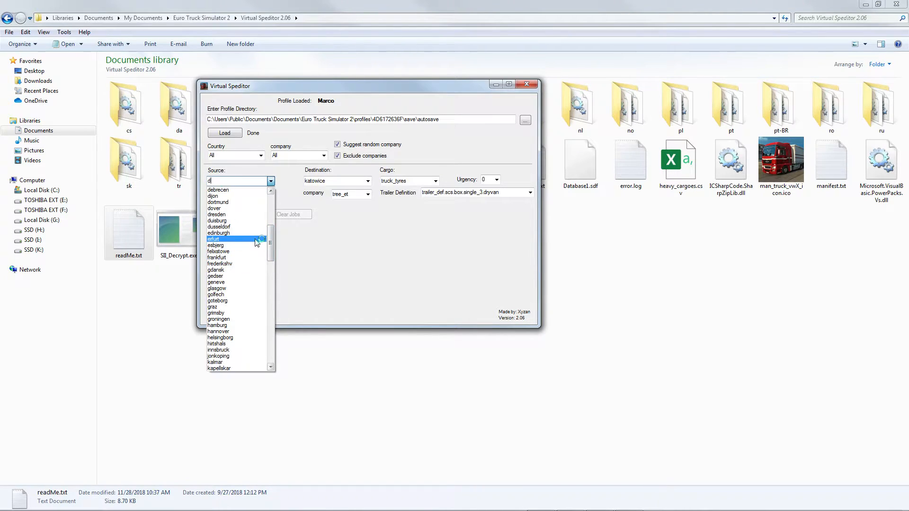
{"action": "left_click", "coordinate": [219, 219]}
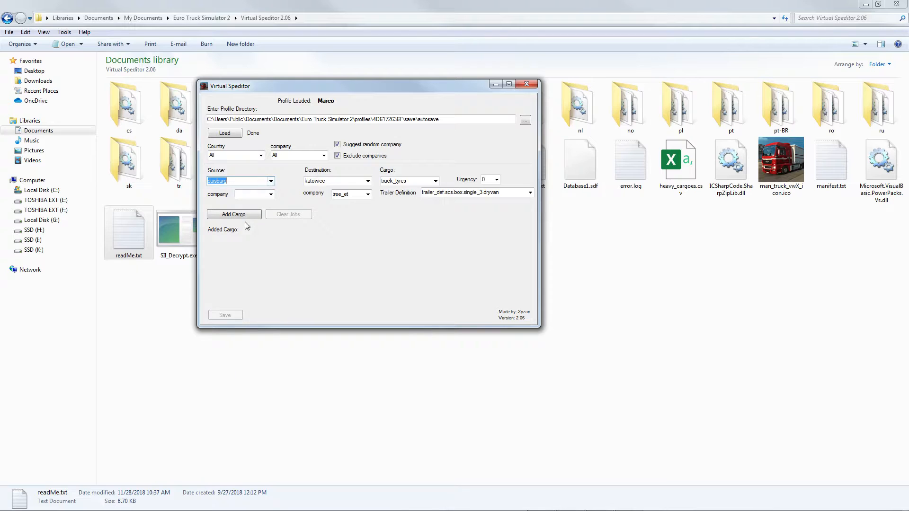
{"action": "left_click", "coordinate": [271, 194]}
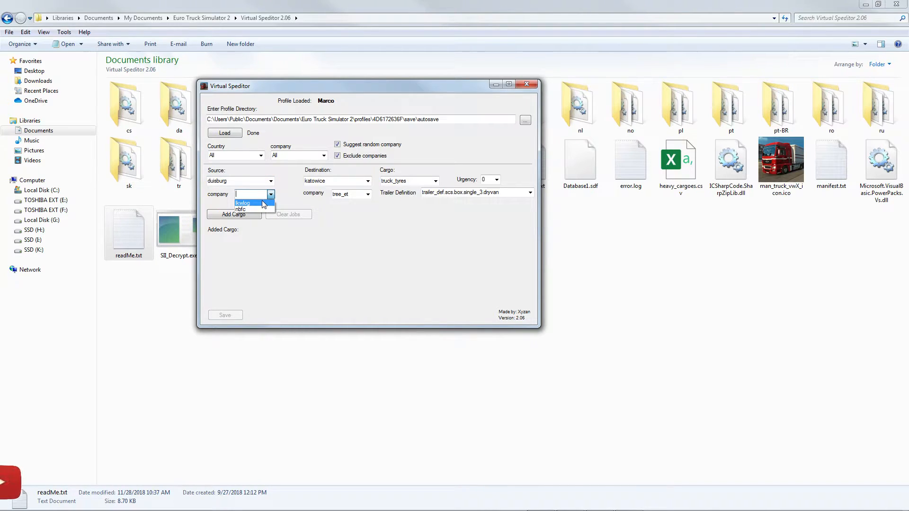
{"action": "left_click", "coordinate": [242, 203]}
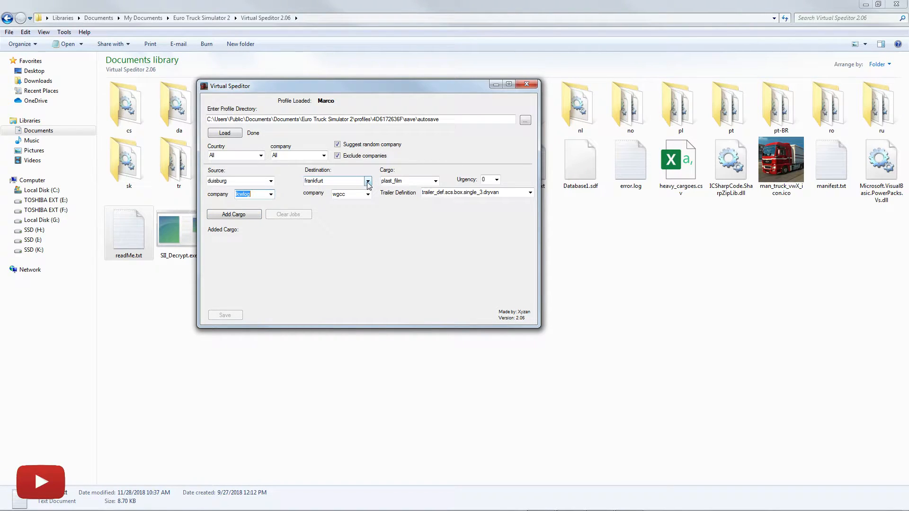
- Set the destination to calais with company lkwlog
{"action": "left_click", "coordinate": [368, 181]}
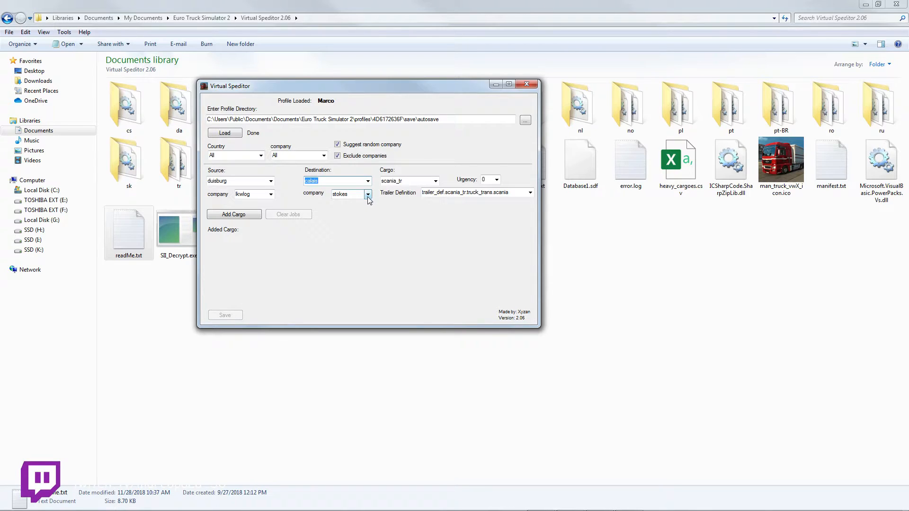
{"action": "left_click", "coordinate": [367, 193]}
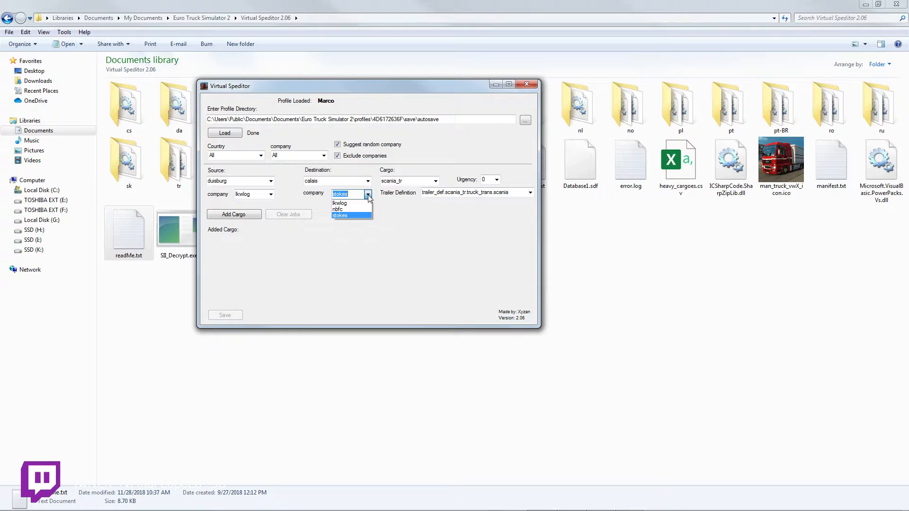
{"action": "mouse_move", "coordinate": [351, 203]}
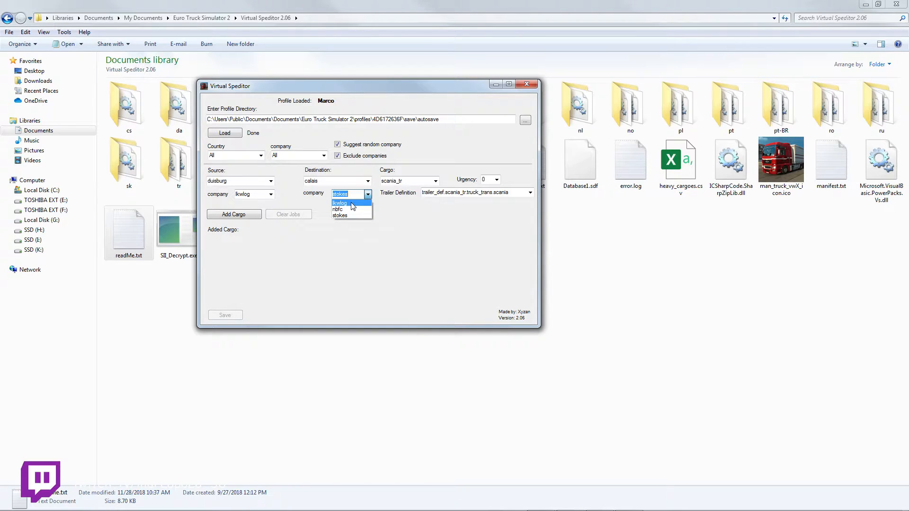
{"action": "left_click", "coordinate": [339, 203]}
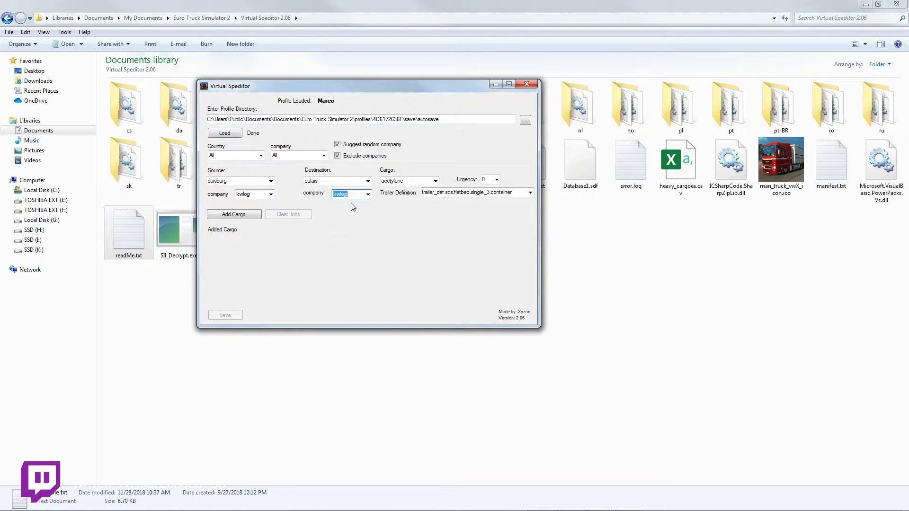
{"action": "mouse_move", "coordinate": [383, 213]}
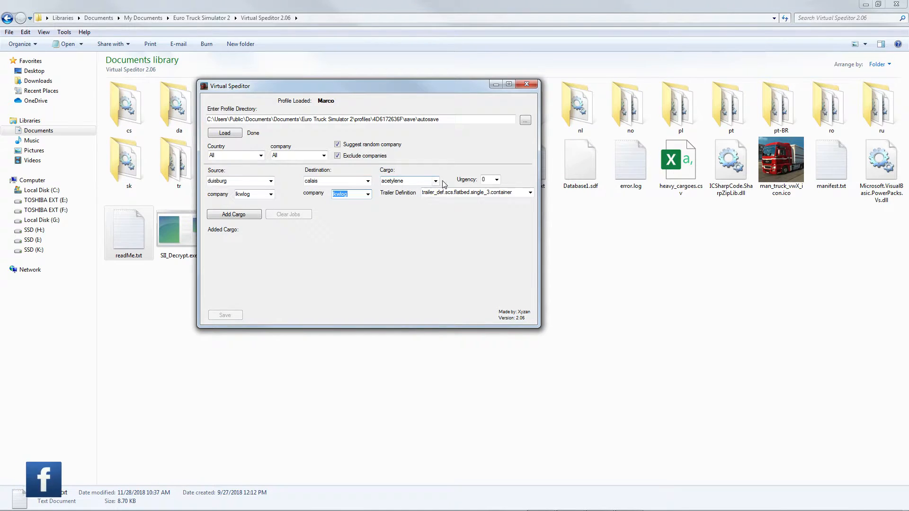
- Choose concr_beams(h) as the cargo from the scrolled cargo list
{"action": "left_click", "coordinate": [436, 181]}
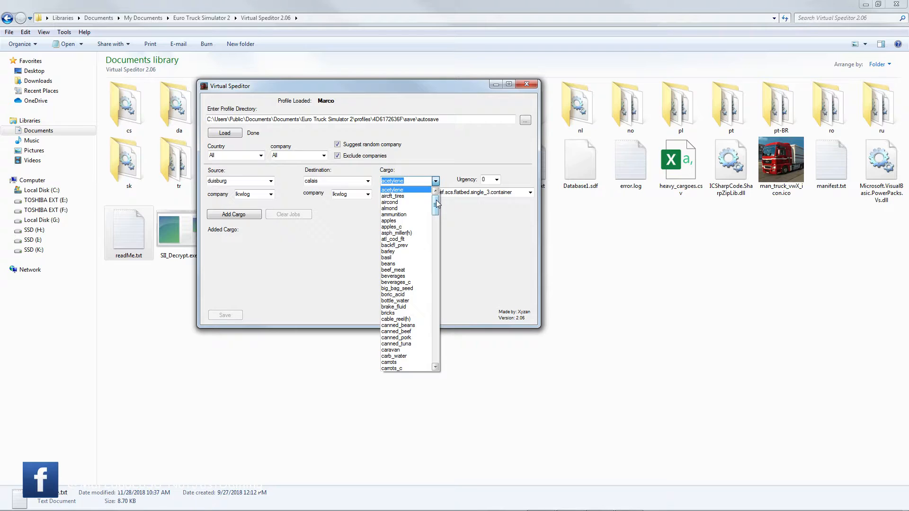
{"action": "scroll", "scroll_direction": "down", "scroll_amount": 3}
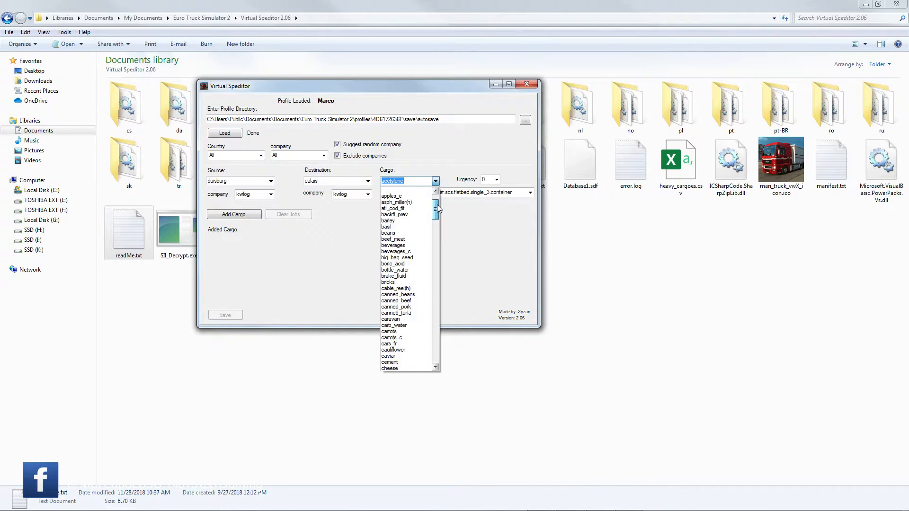
{"action": "scroll", "scroll_direction": "down", "scroll_amount": 3}
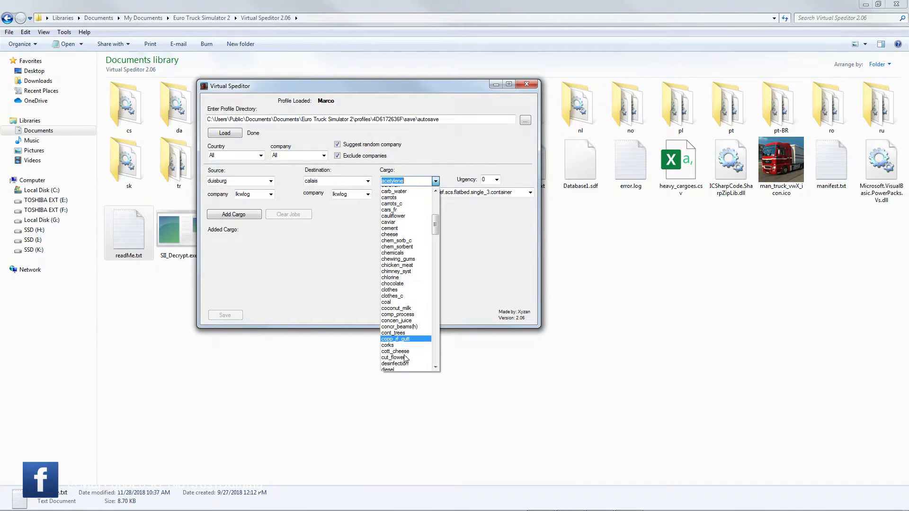
{"action": "scroll", "scroll_direction": "down", "scroll_amount": 3}
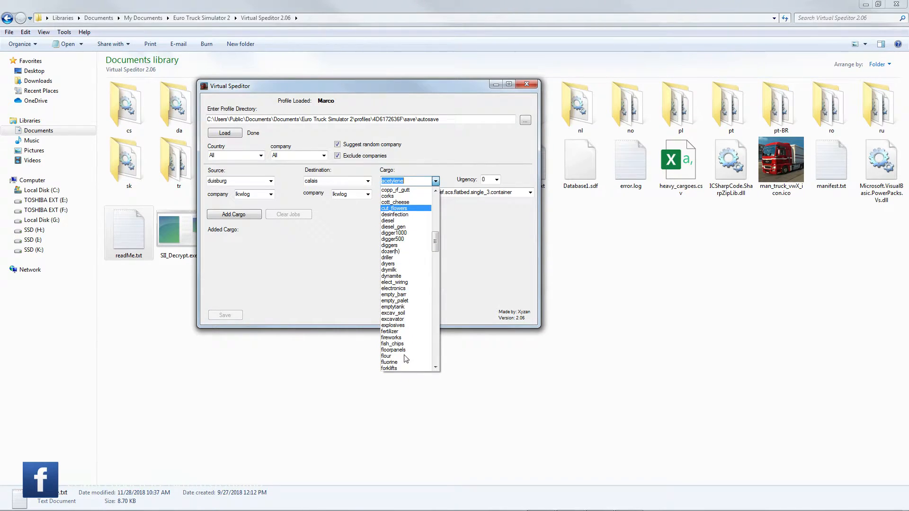
{"action": "mouse_move", "coordinate": [411, 282]}
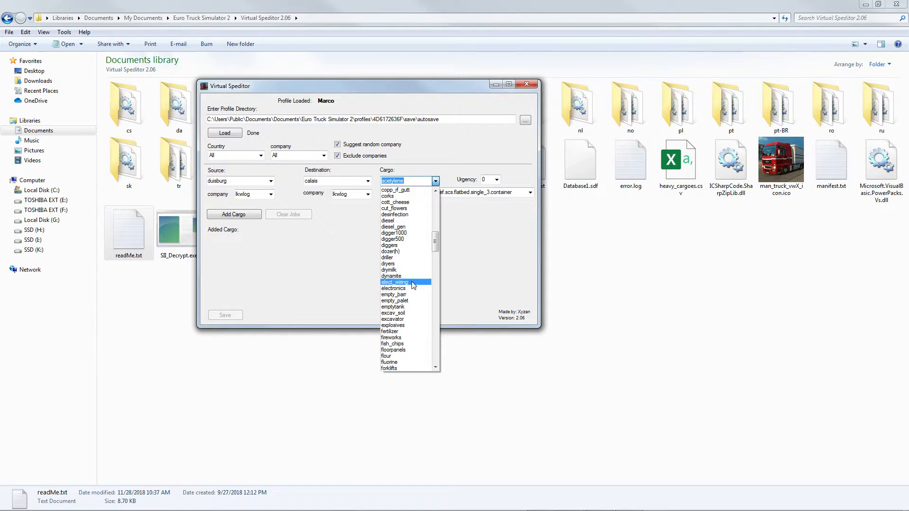
{"action": "scroll", "scroll_direction": "down", "scroll_amount": 3}
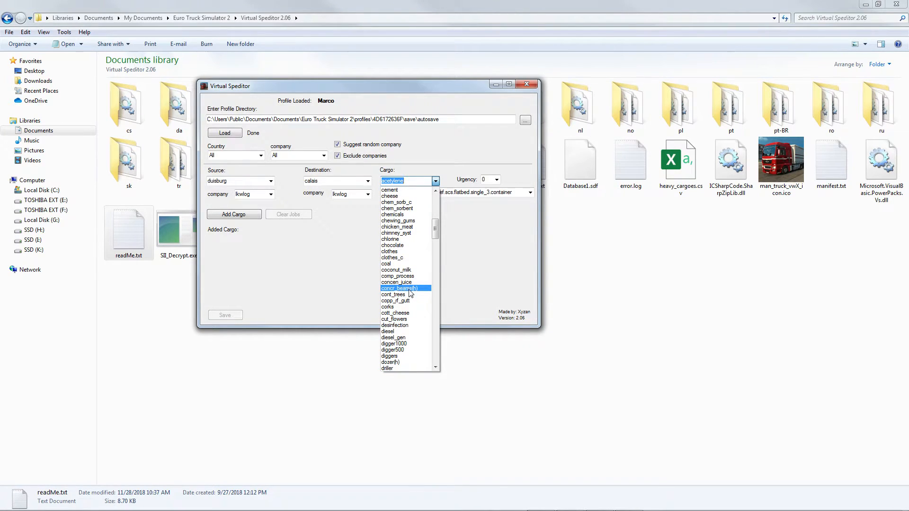
{"action": "left_click", "coordinate": [400, 288]}
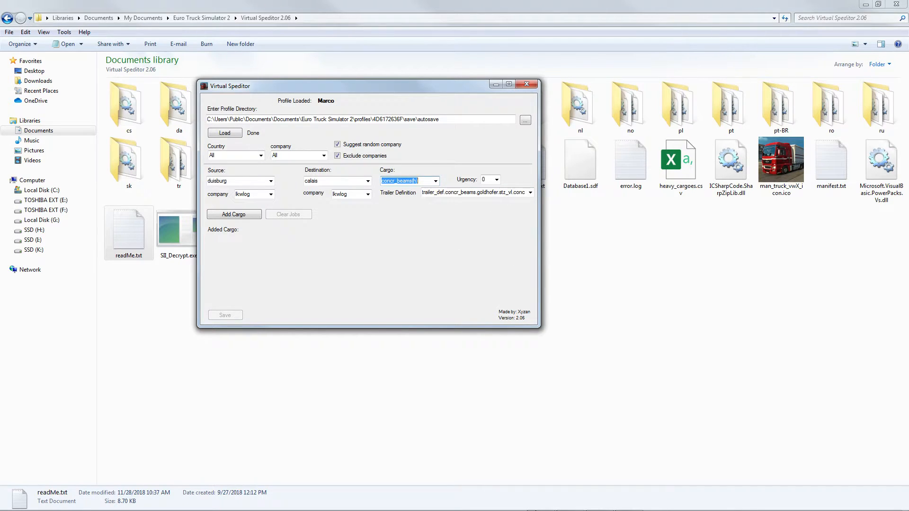
- Keep urgency at 0 and review the available trailer definitions
{"action": "left_click", "coordinate": [496, 180]}
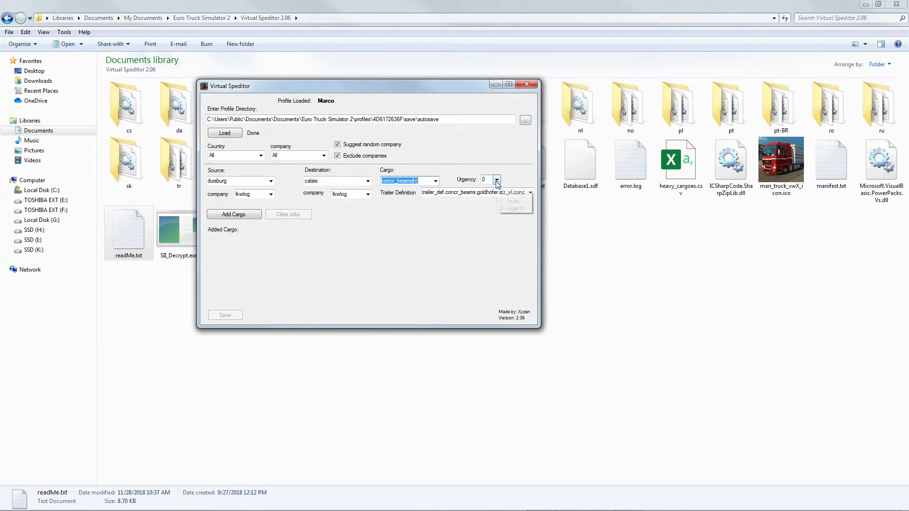
{"action": "left_click", "coordinate": [496, 180]}
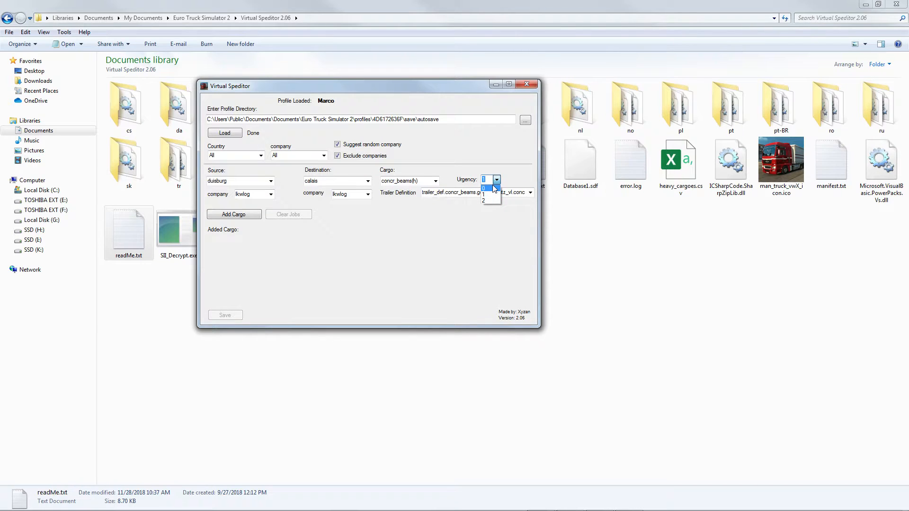
{"action": "mouse_move", "coordinate": [475, 183]}
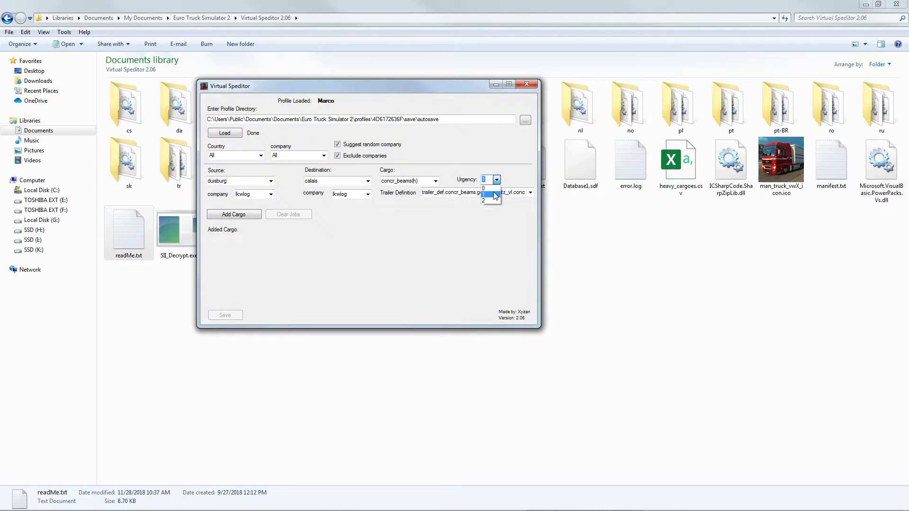
{"action": "left_click", "coordinate": [485, 195]}
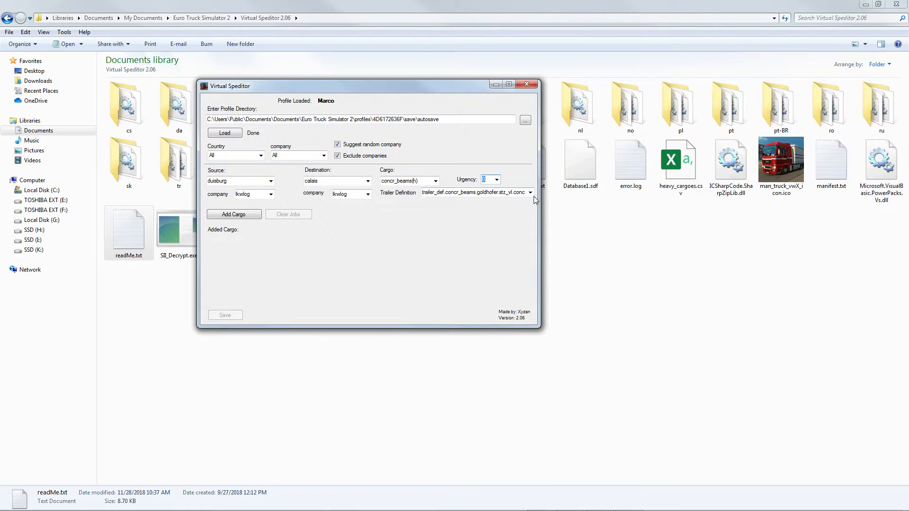
{"action": "left_click", "coordinate": [529, 192]}
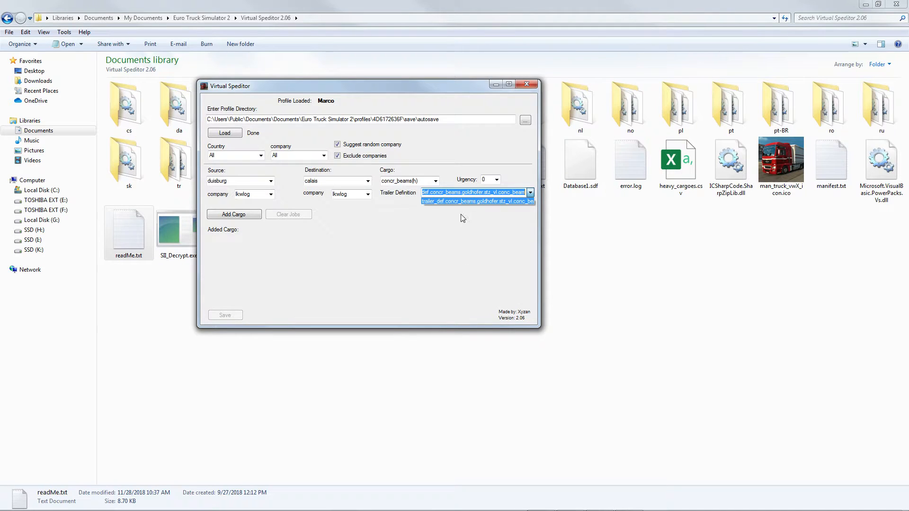
- Briefly try diesel as cargo, then switch back to concrete beams with the Goldhofer trailer
{"action": "left_click", "coordinate": [434, 181]}
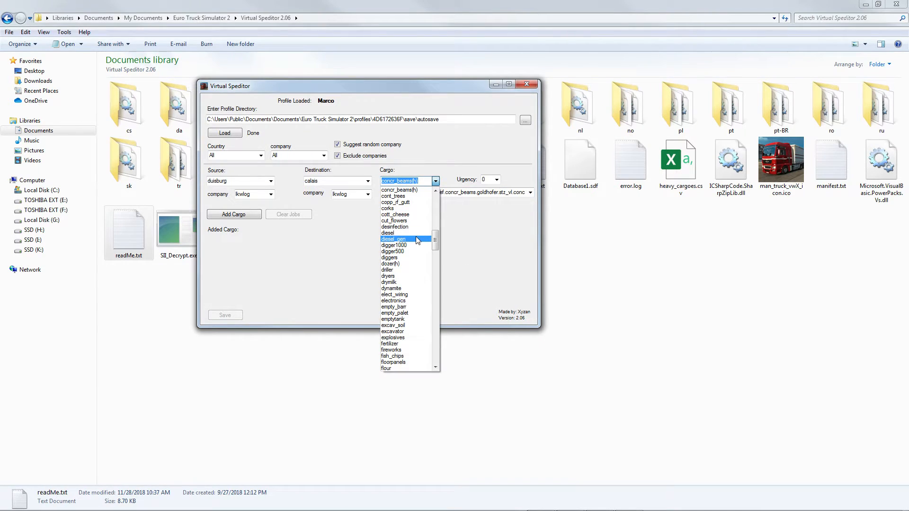
{"action": "left_click", "coordinate": [389, 233]}
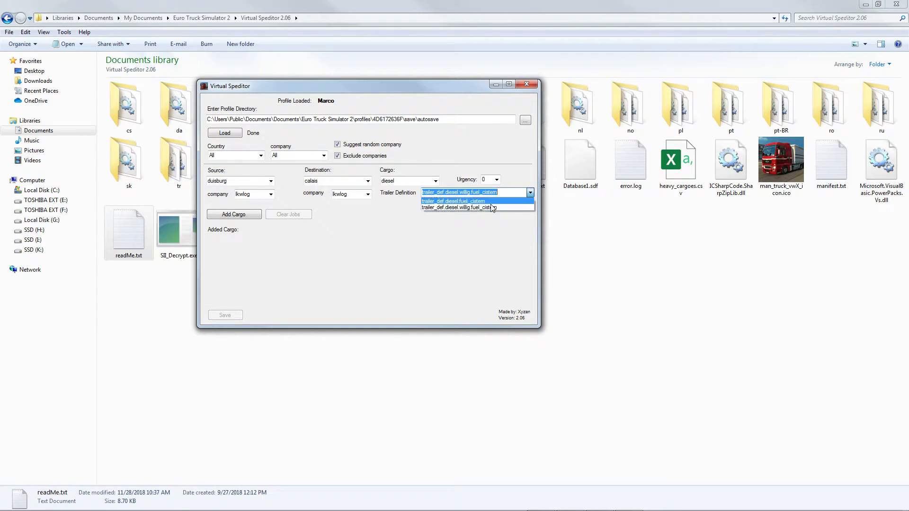
{"action": "mouse_move", "coordinate": [483, 206]}
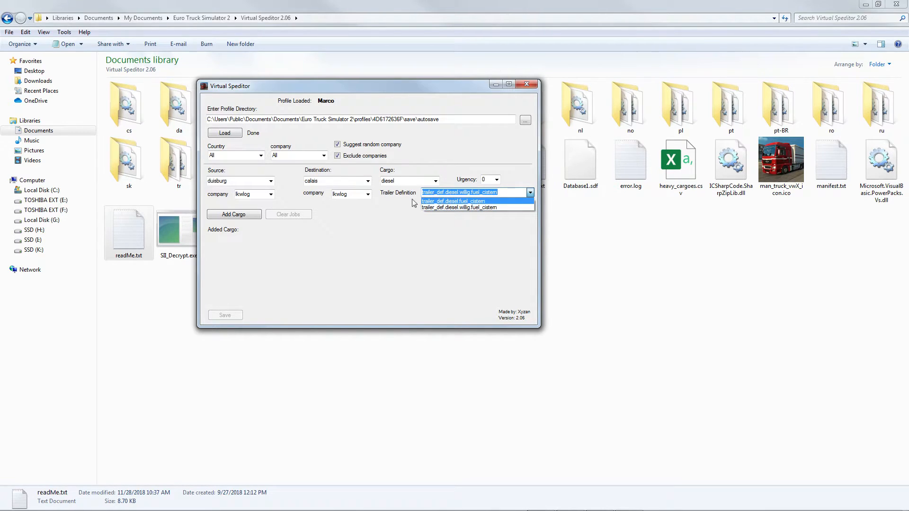
{"action": "left_click", "coordinate": [460, 201]}
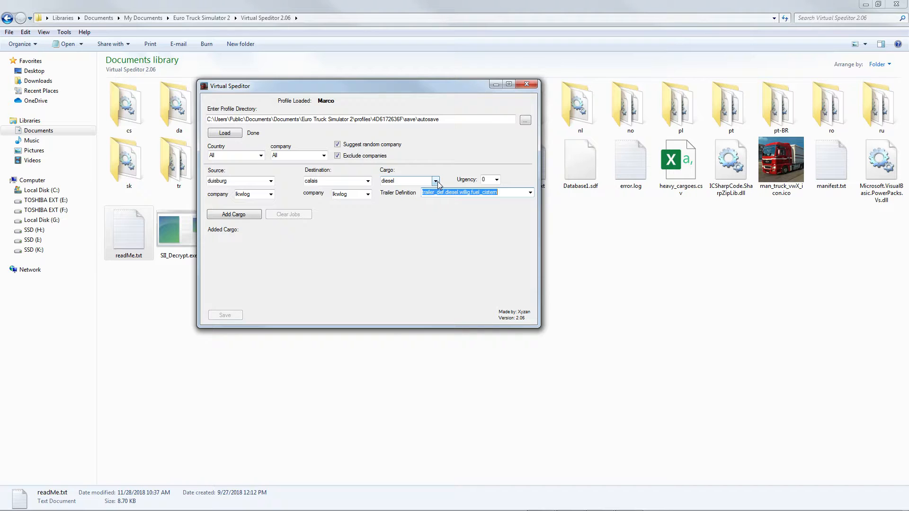
{"action": "left_click", "coordinate": [436, 180]}
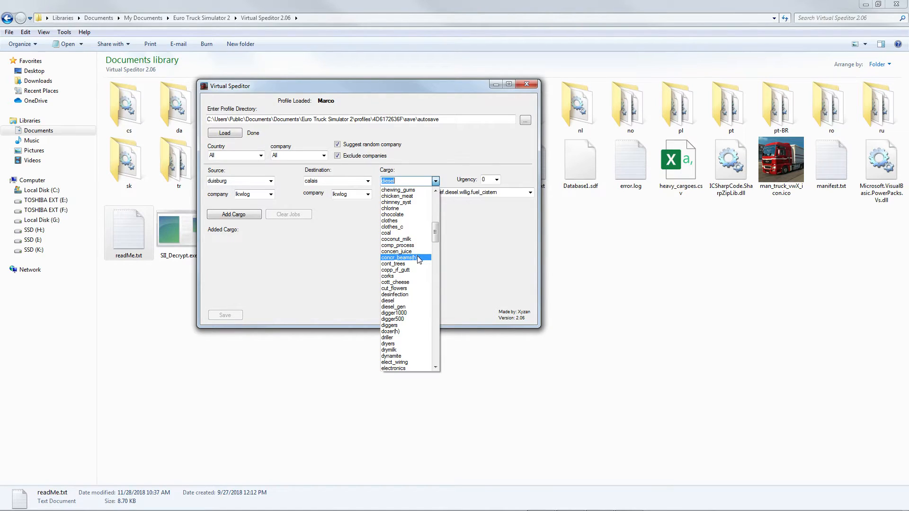
{"action": "left_click", "coordinate": [398, 258]}
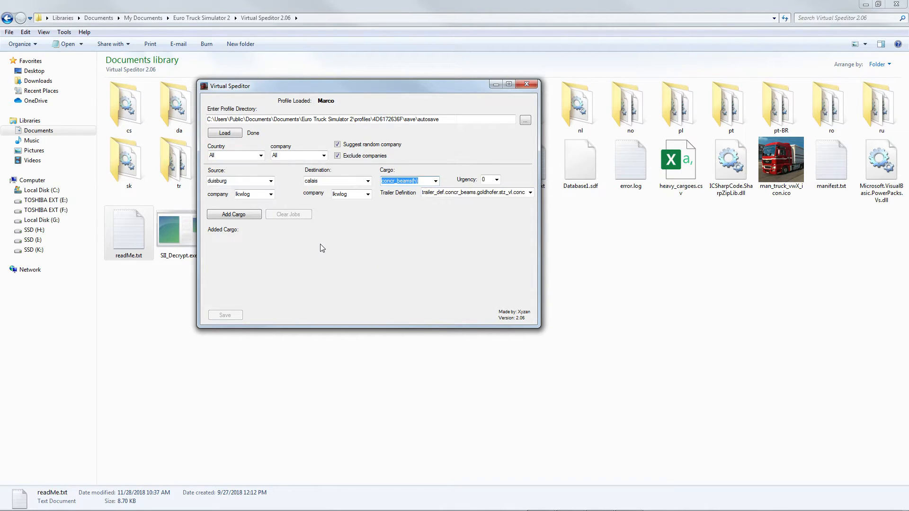
{"action": "mouse_move", "coordinate": [507, 183]}
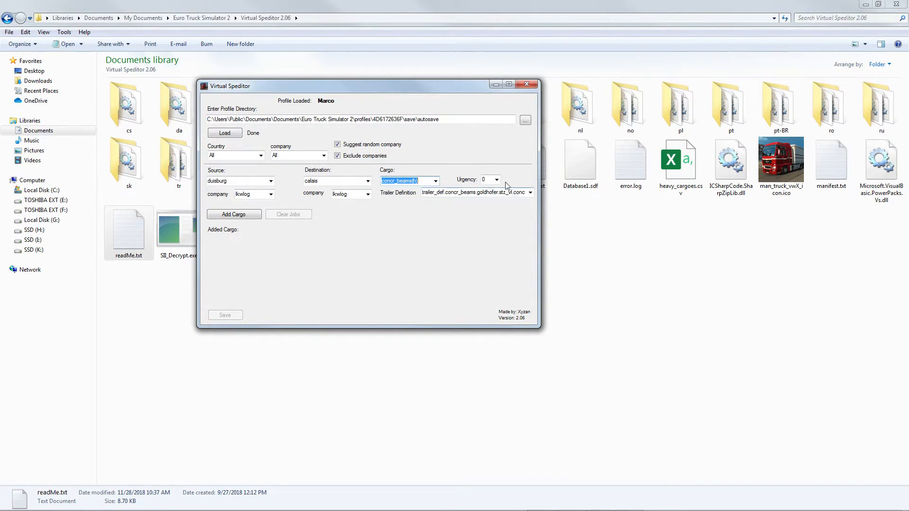
{"action": "mouse_move", "coordinate": [220, 171]}
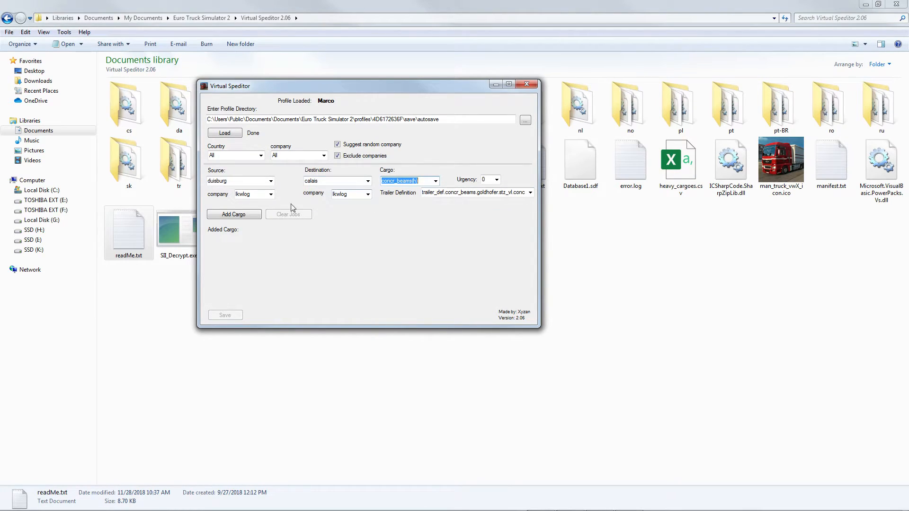
- Add the Duisburg–Calais concr_beams job, 489 km, to the added cargo list
{"action": "left_click", "coordinate": [234, 214]}
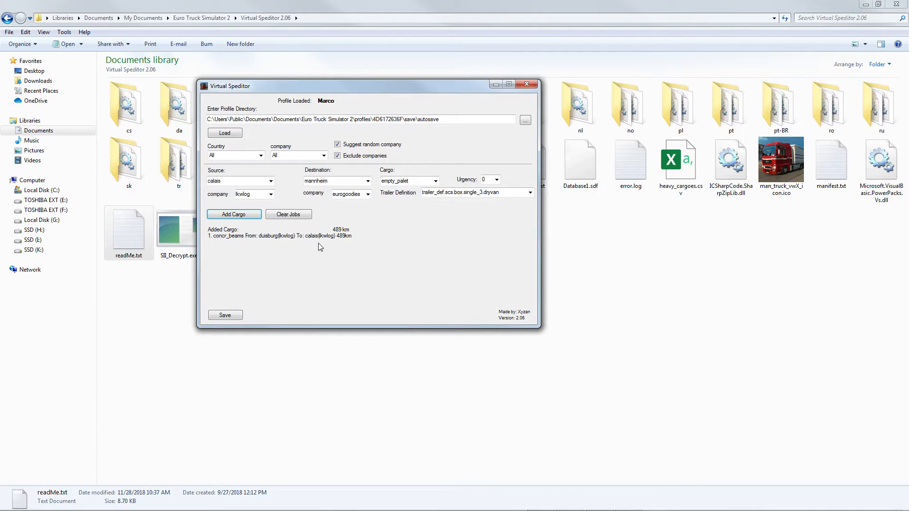
{"action": "mouse_move", "coordinate": [251, 247]}
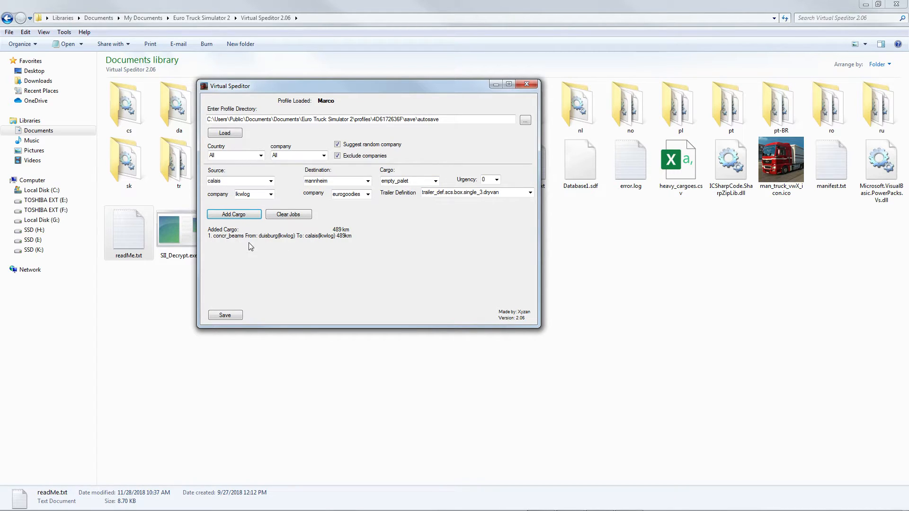
{"action": "mouse_move", "coordinate": [290, 243]}
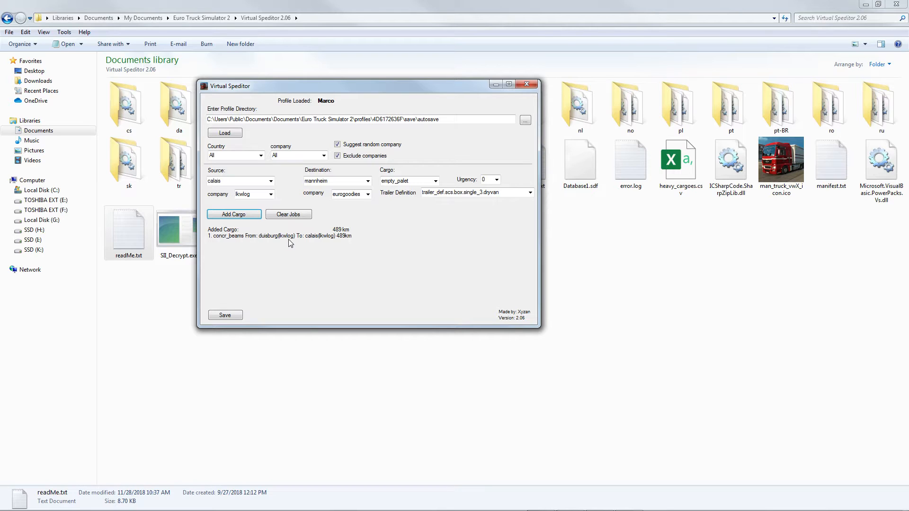
{"action": "mouse_move", "coordinate": [335, 246]}
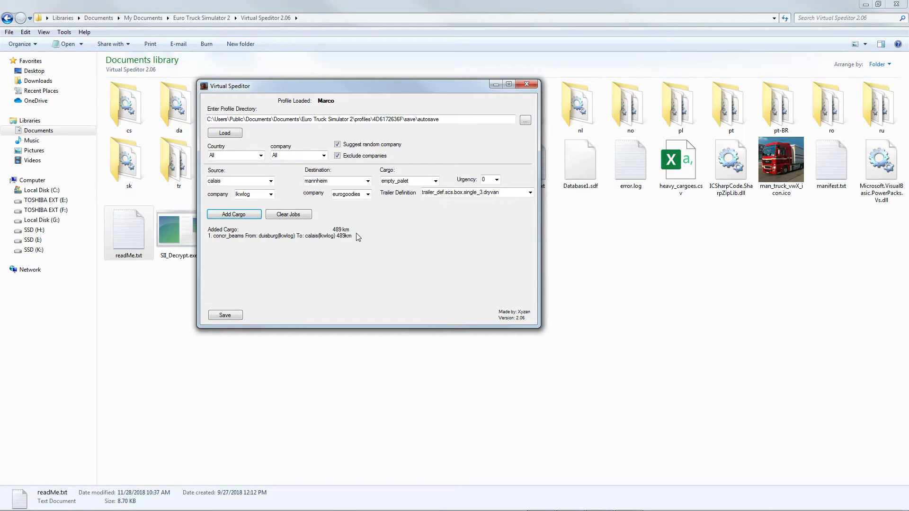
{"action": "mouse_move", "coordinate": [516, 319]}
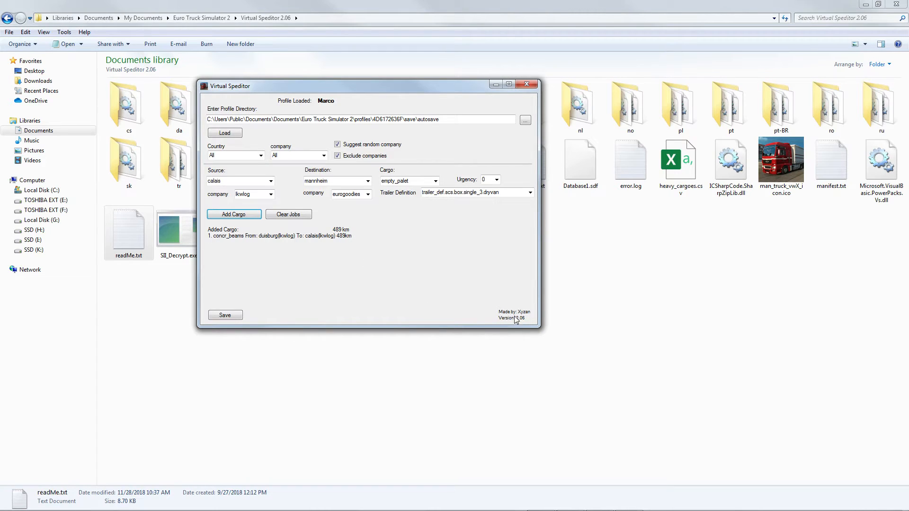
{"action": "mouse_move", "coordinate": [527, 320]}
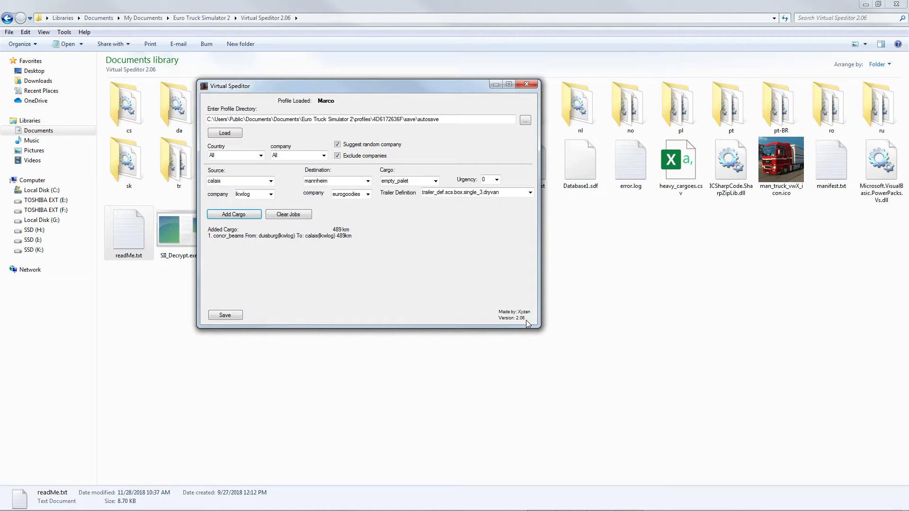
{"action": "mouse_move", "coordinate": [516, 325]}
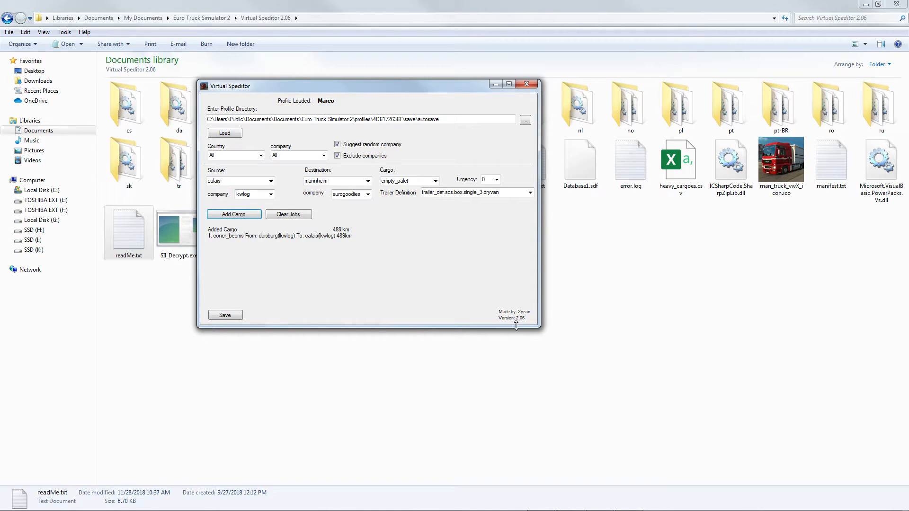
{"action": "mouse_move", "coordinate": [521, 322]}
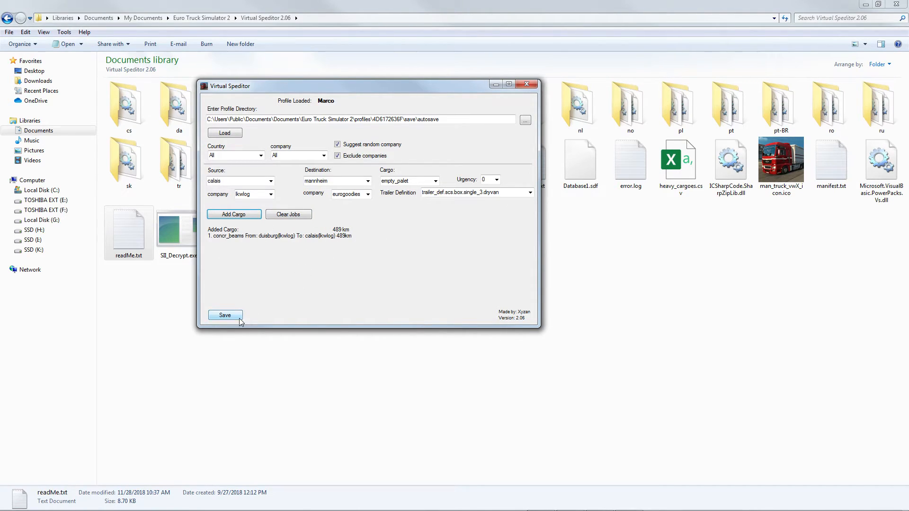
- Save the added job into the ETS2 profile and close Virtual Speditor's folder window
{"action": "left_click", "coordinate": [226, 315]}
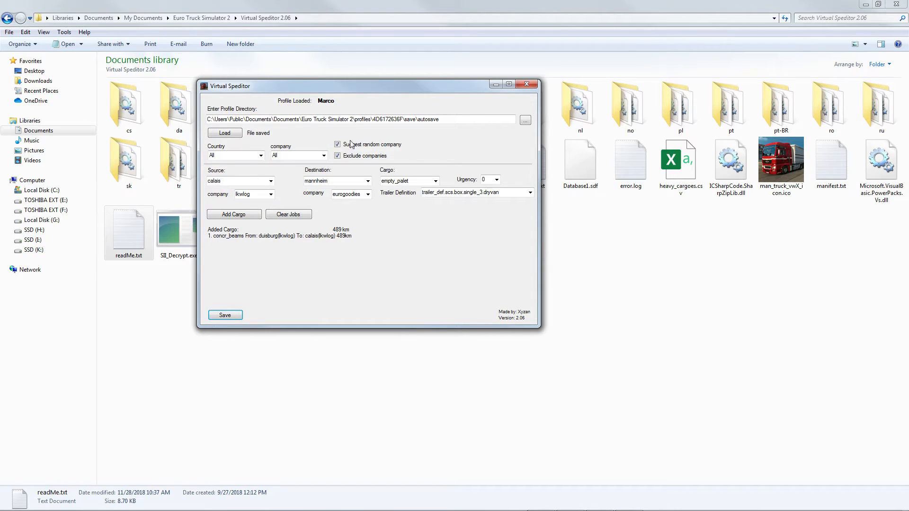
{"action": "left_click", "coordinate": [526, 84]}
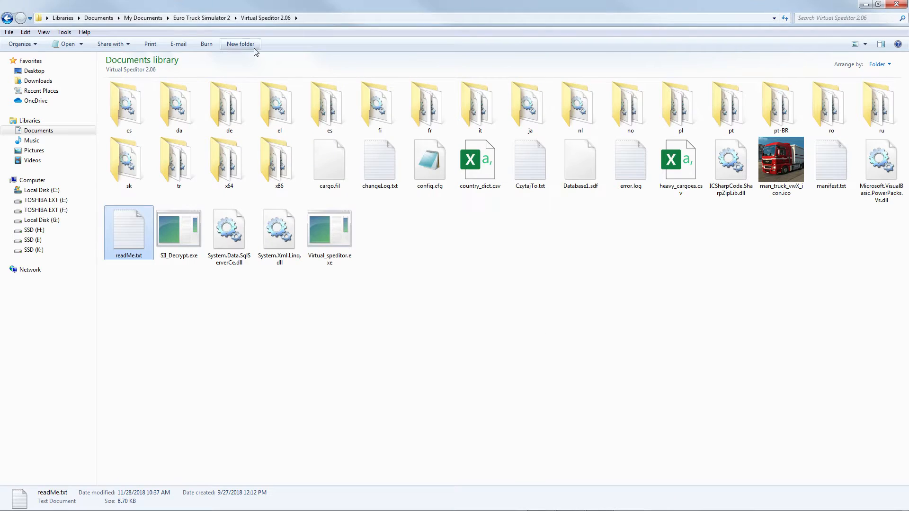
{"action": "mouse_move", "coordinate": [472, 231]}
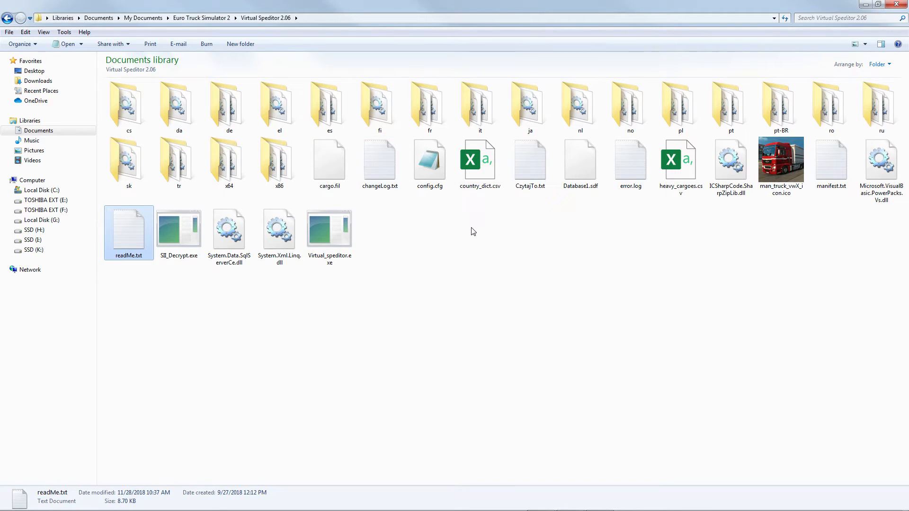
{"action": "mouse_move", "coordinate": [894, 66]}
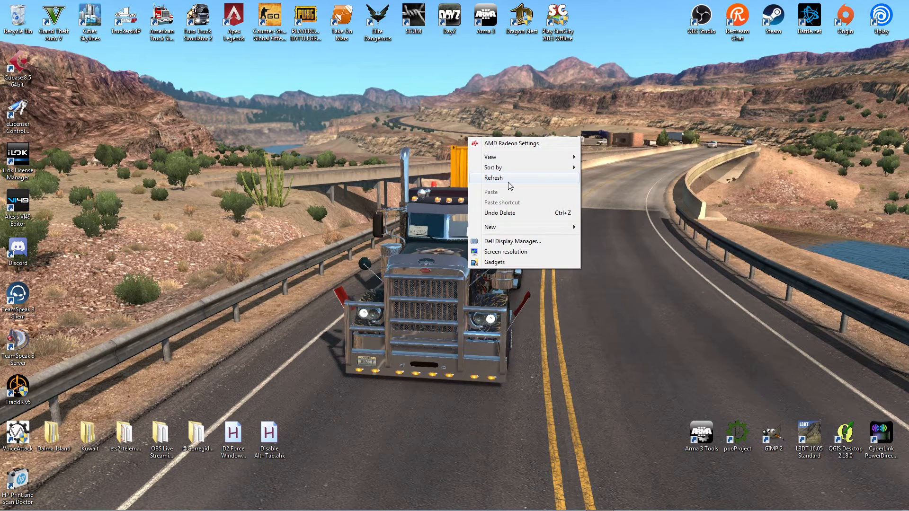
- Refresh the desktop and launch multiplayer ETS2 through the TruckersMP shortcut
{"action": "left_click", "coordinate": [493, 178]}
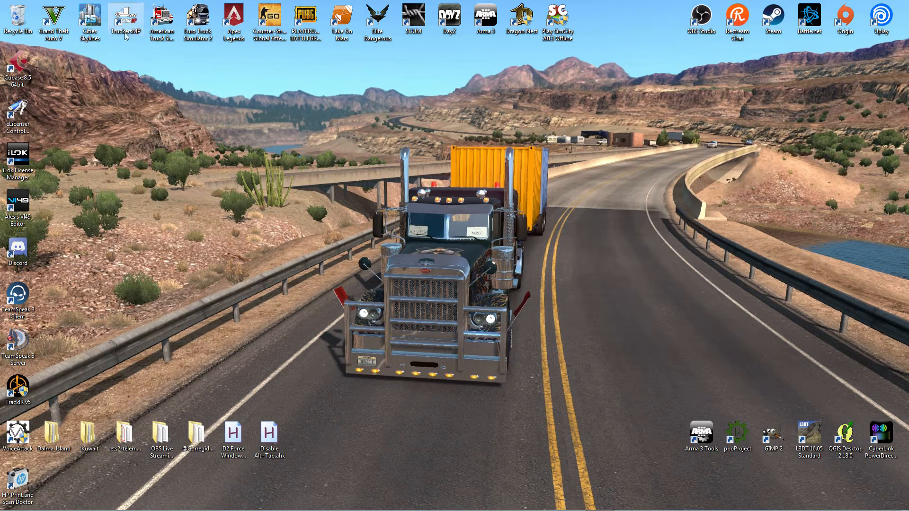
{"action": "mouse_move", "coordinate": [159, 332]}
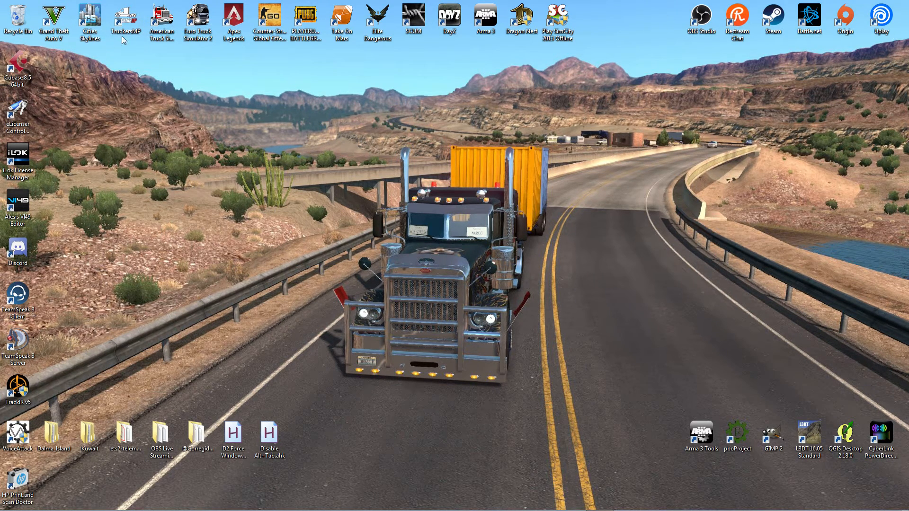
{"action": "right_click", "coordinate": [125, 16]}
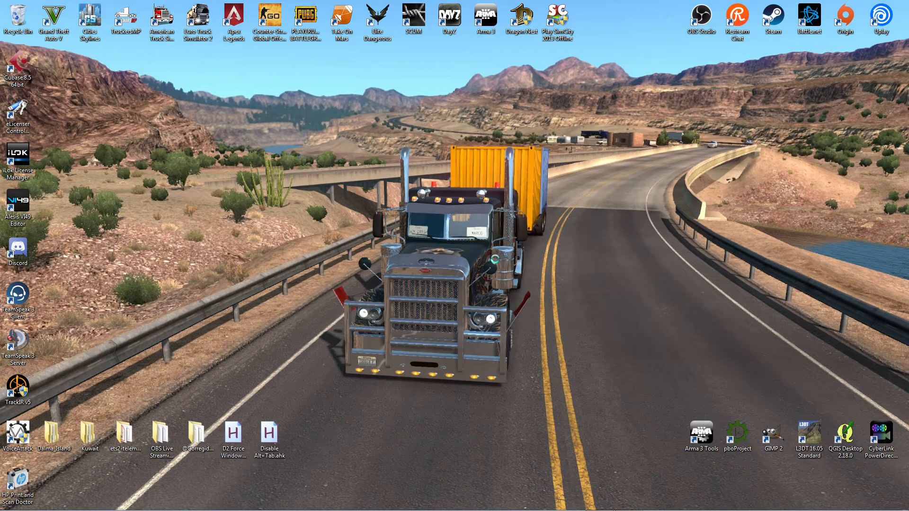
{"action": "double_click", "coordinate": [125, 14]}
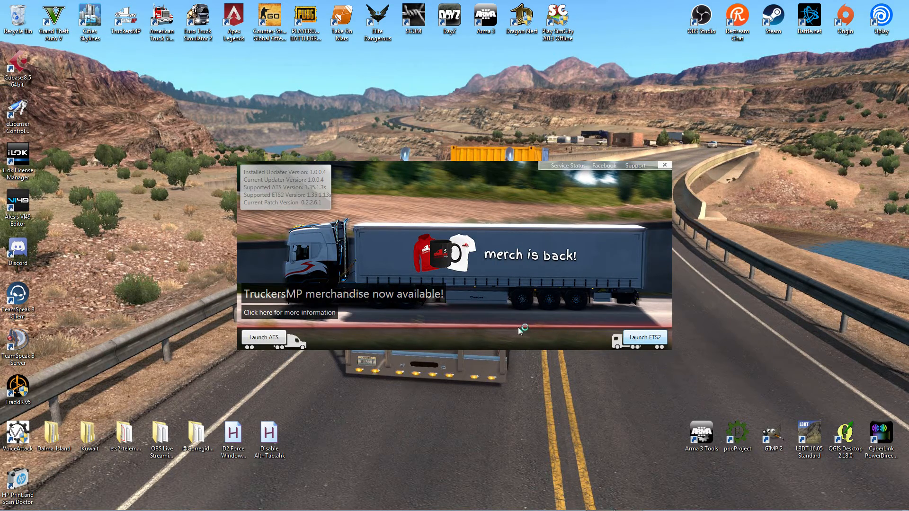
{"action": "left_click", "coordinate": [665, 165]}
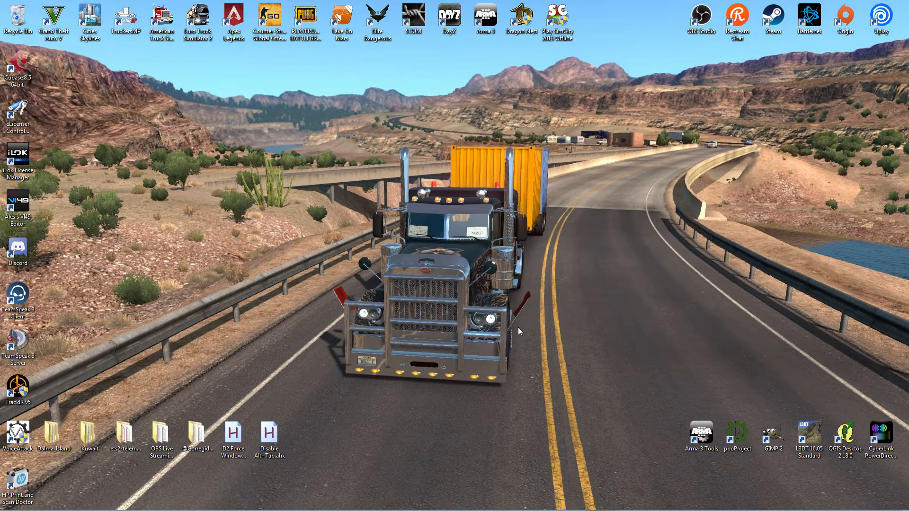
{"action": "mouse_move", "coordinate": [520, 327]}
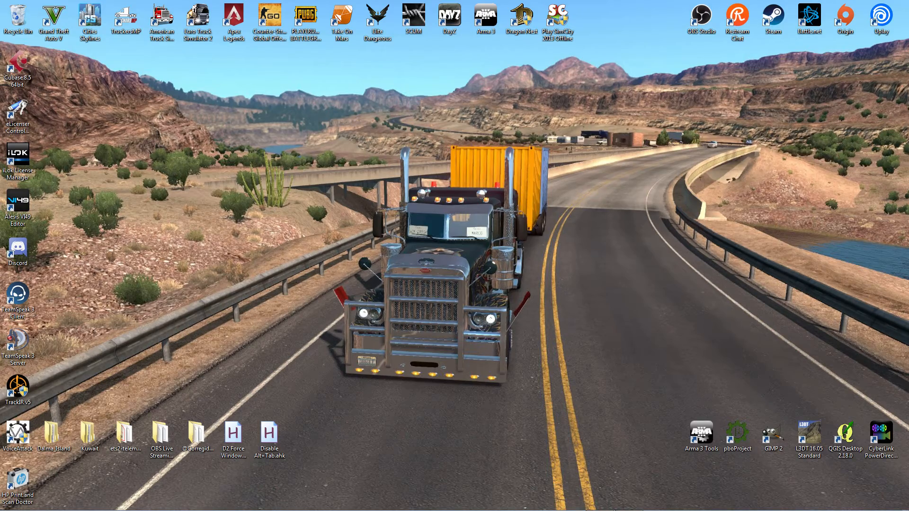
{"action": "double_click", "coordinate": [129, 14]}
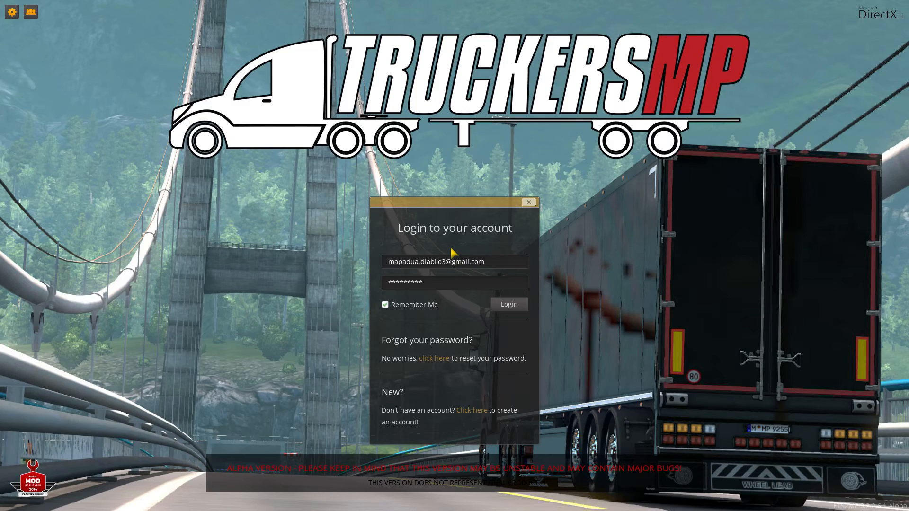
- Log in to TruckersMP with the saved credentials to reach the Europe server list
{"action": "left_click", "coordinate": [509, 304]}
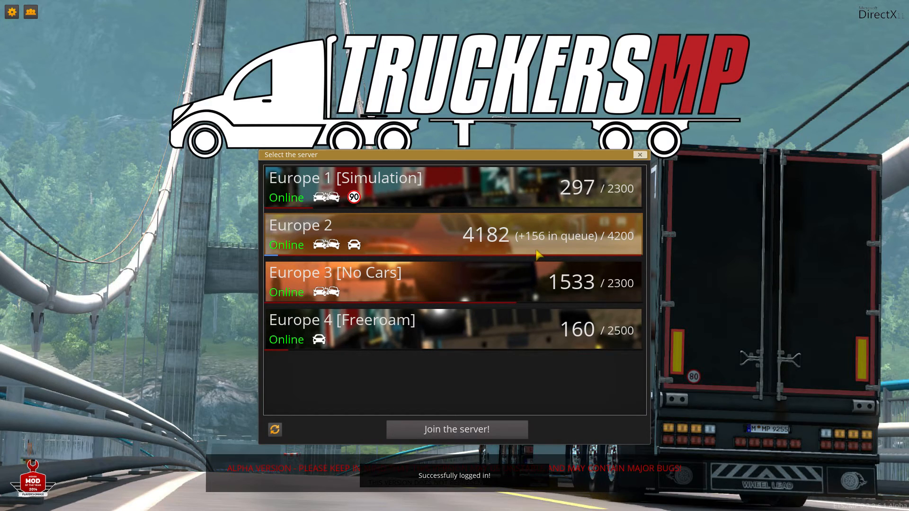
{"action": "mouse_move", "coordinate": [584, 250]}
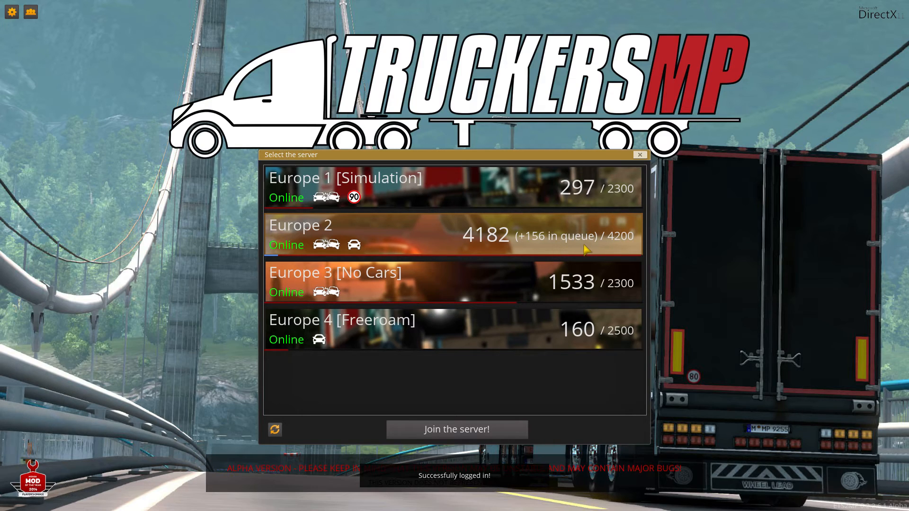
{"action": "mouse_move", "coordinate": [505, 274]}
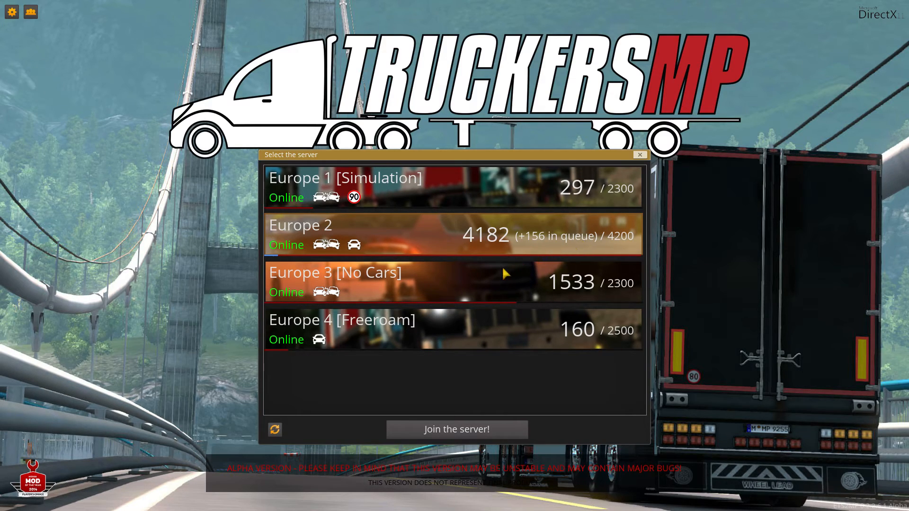
{"action": "mouse_move", "coordinate": [488, 384]}
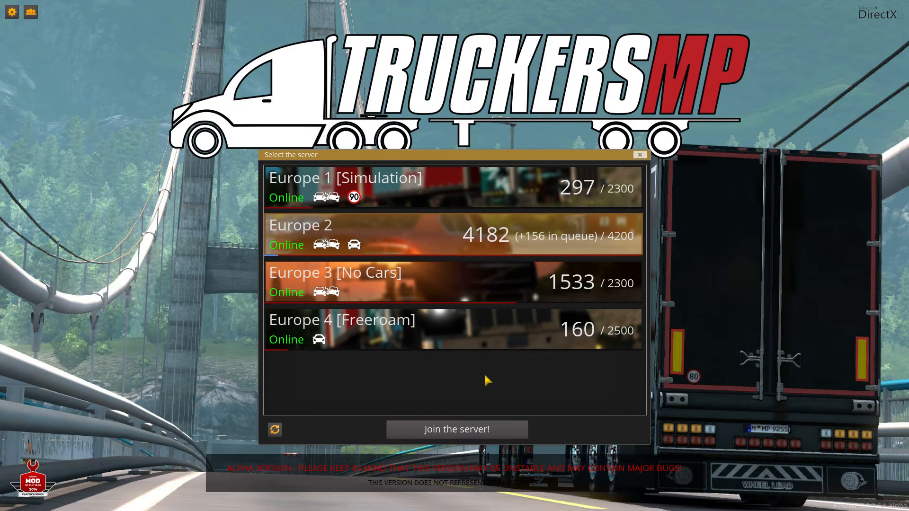
{"action": "mouse_move", "coordinate": [545, 243]}
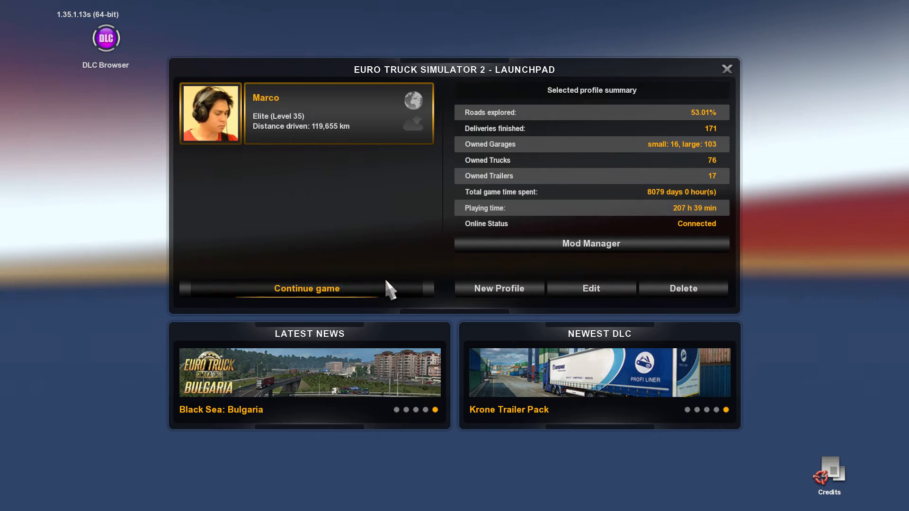
{"action": "mouse_move", "coordinate": [382, 296]}
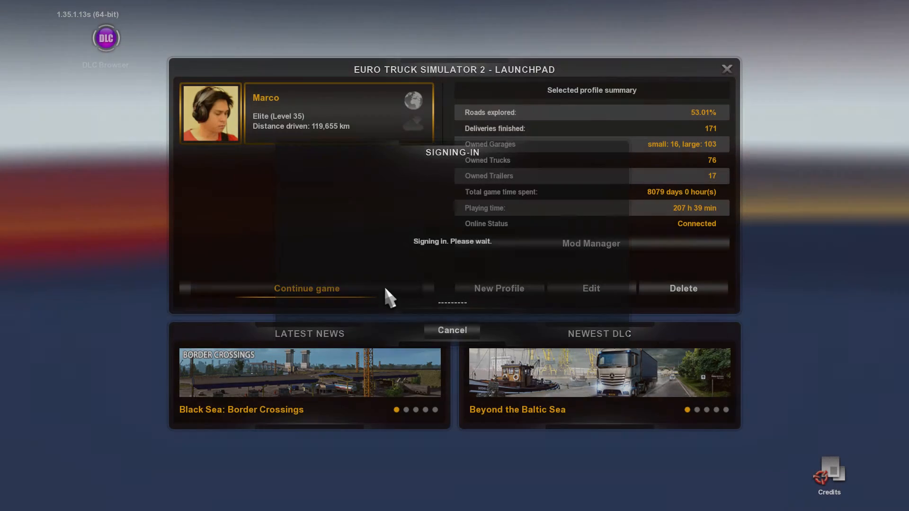
- Continue Marco's existing profile into the truck garage menu
{"action": "left_click", "coordinate": [307, 288]}
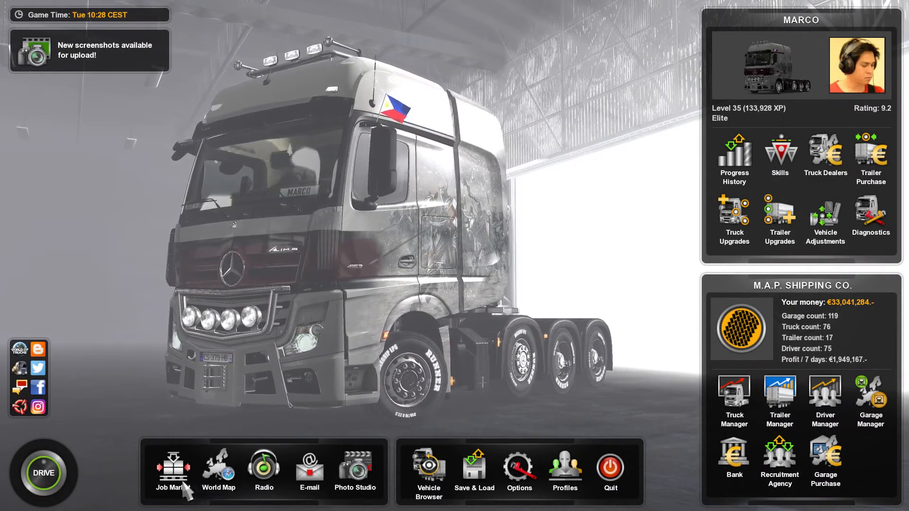
- Select the Concrete Beams Duisburg–Calais offer in the Freight Market and set it as GPS destination
{"action": "left_click", "coordinate": [173, 471]}
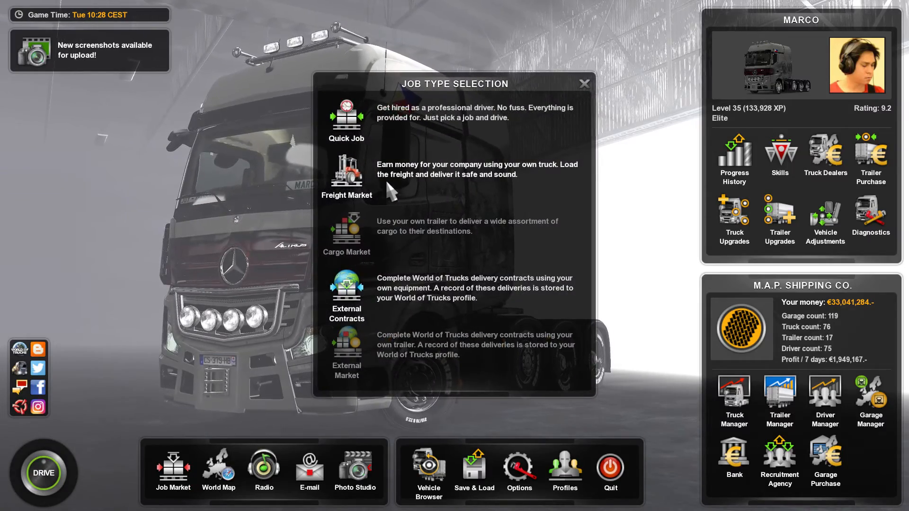
{"action": "left_click", "coordinate": [347, 176]}
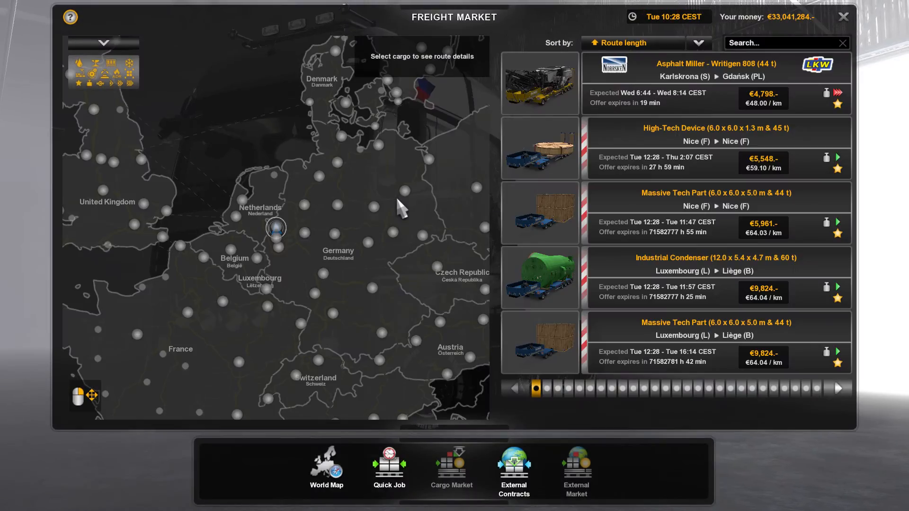
{"action": "mouse_move", "coordinate": [274, 233]}
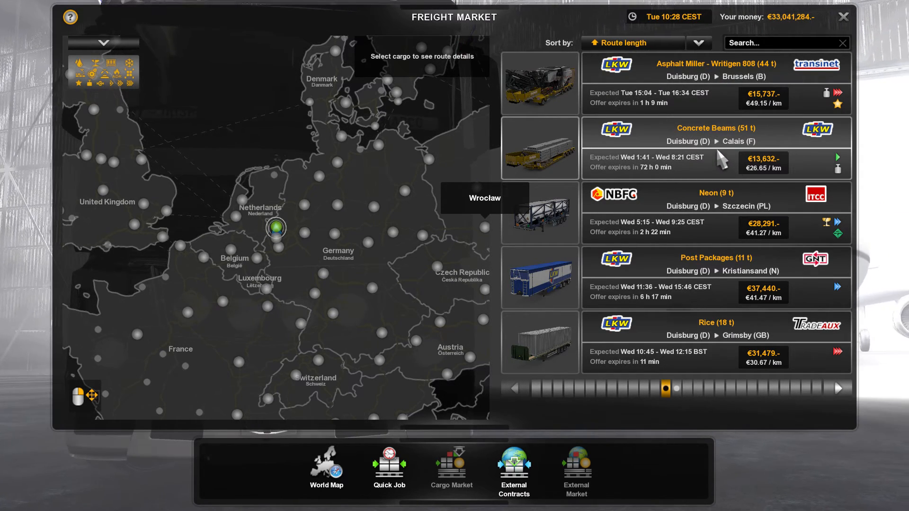
{"action": "left_click", "coordinate": [720, 141]}
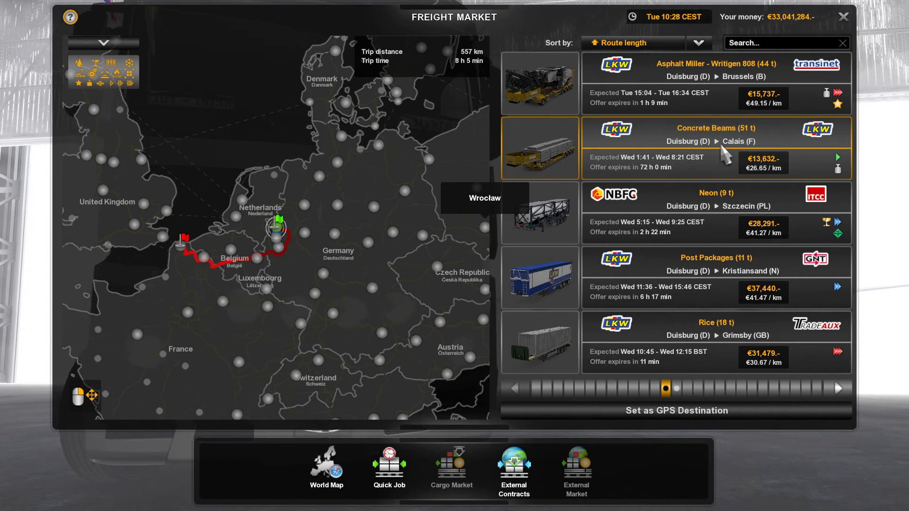
{"action": "mouse_move", "coordinate": [826, 137]}
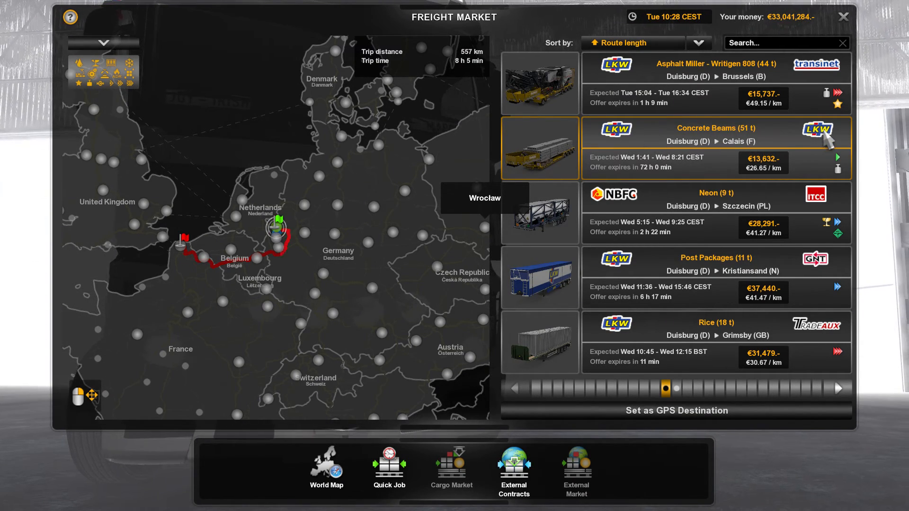
{"action": "mouse_move", "coordinate": [851, 175]}
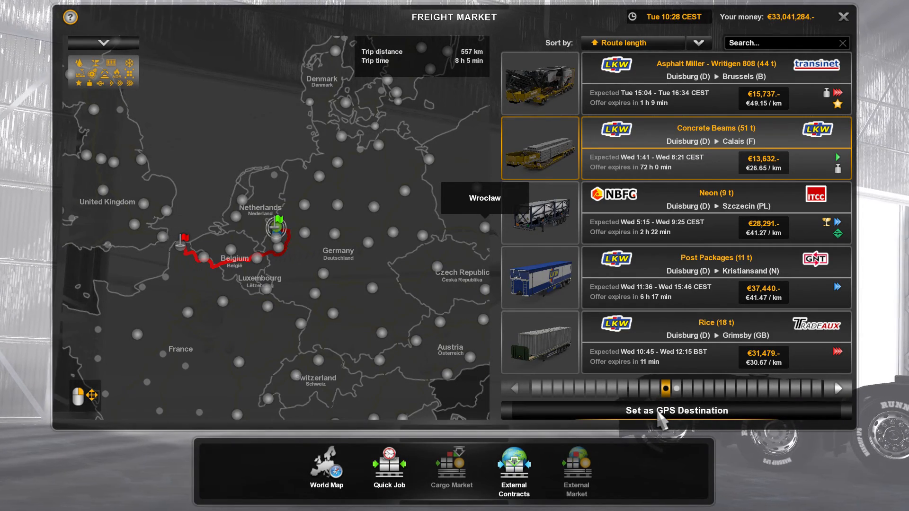
{"action": "left_click", "coordinate": [677, 410]}
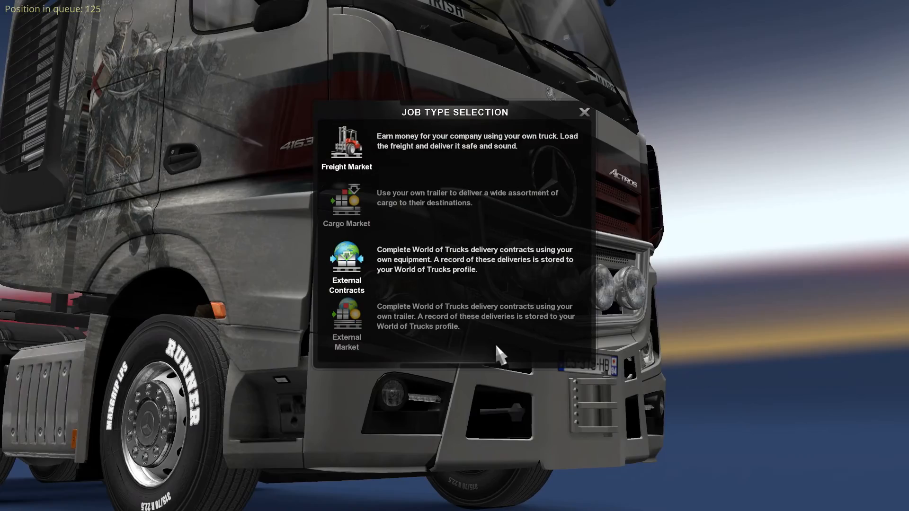
- Take the Concrete Beams job to Calais from the Freight Market
{"action": "left_click", "coordinate": [347, 142]}
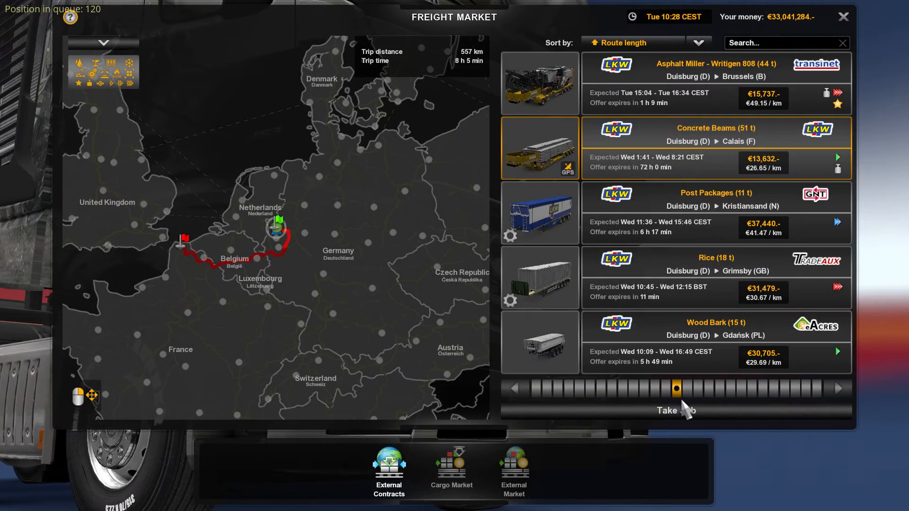
{"action": "left_click", "coordinate": [675, 411]}
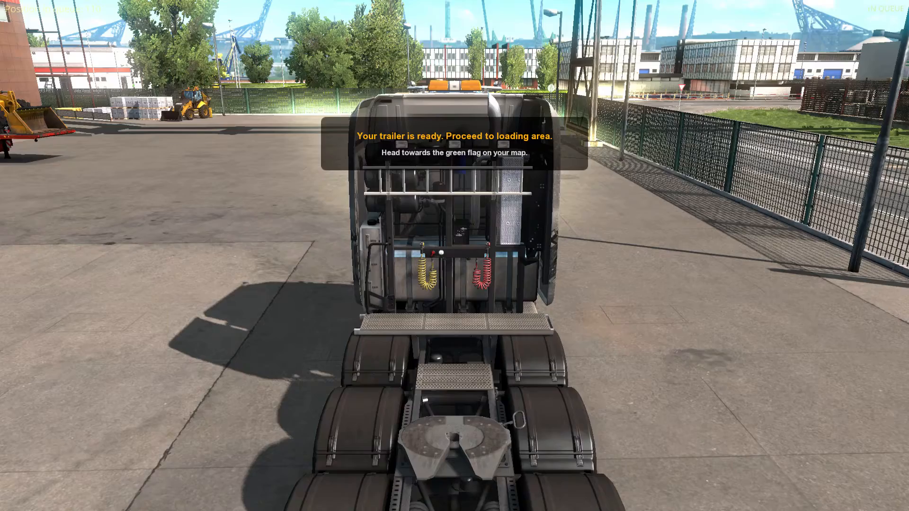